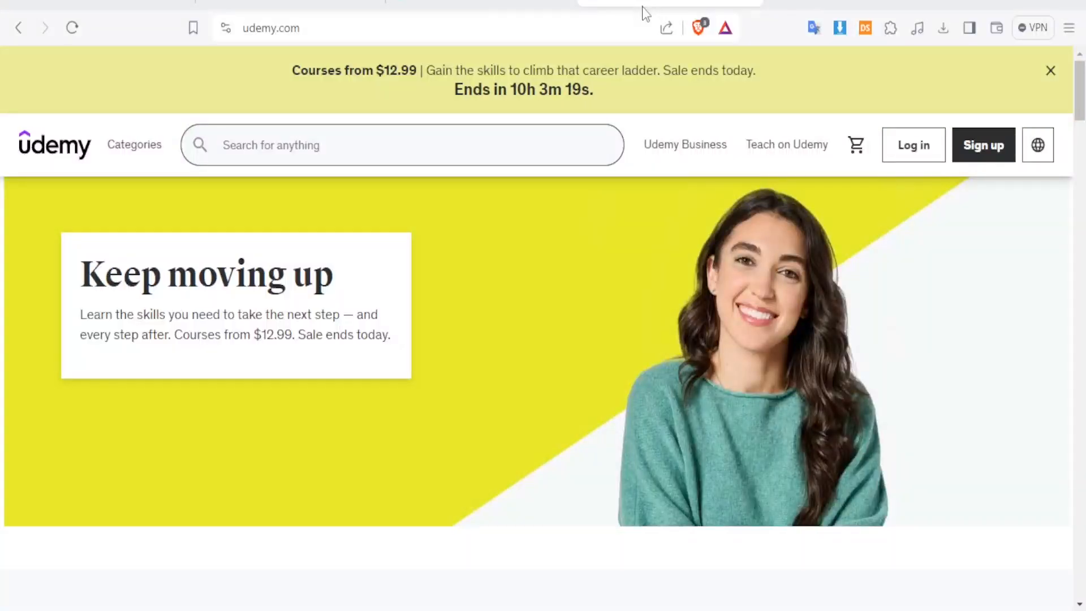
Scroll through the Udemy landing page before signing up
{"action": "scroll", "scroll_direction": "down", "scroll_amount": 3}
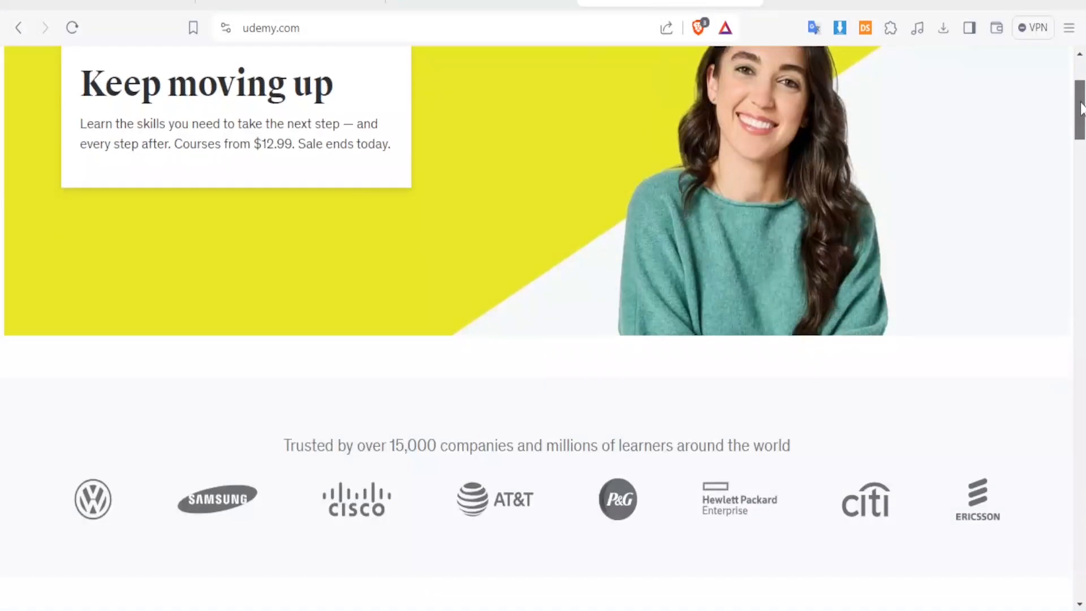
{"action": "scroll", "scroll_direction": "down", "scroll_amount": 3}
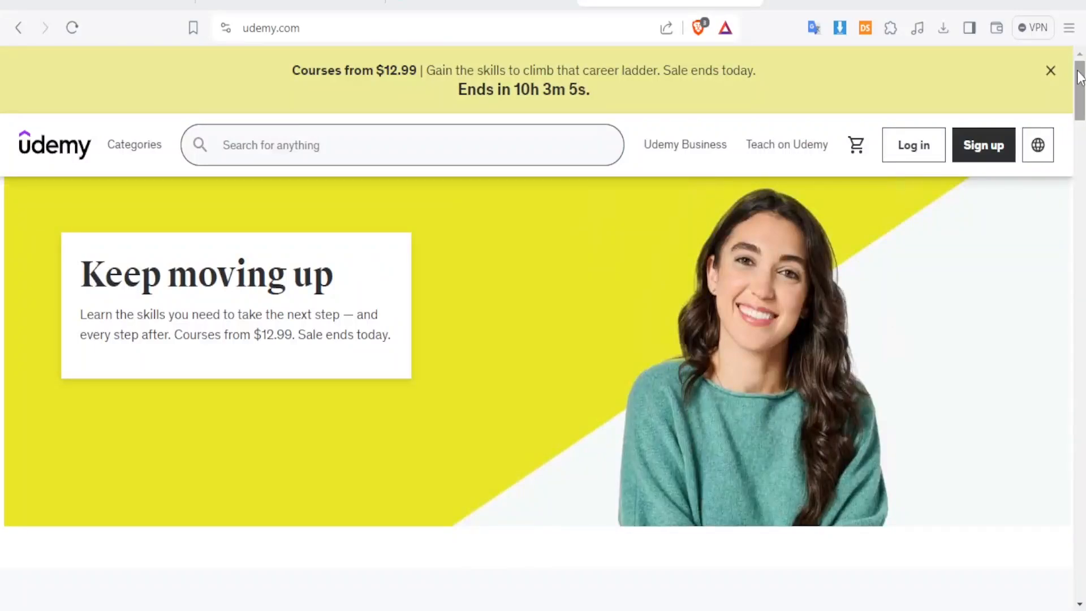
{"action": "scroll", "scroll_direction": "down", "scroll_amount": 3}
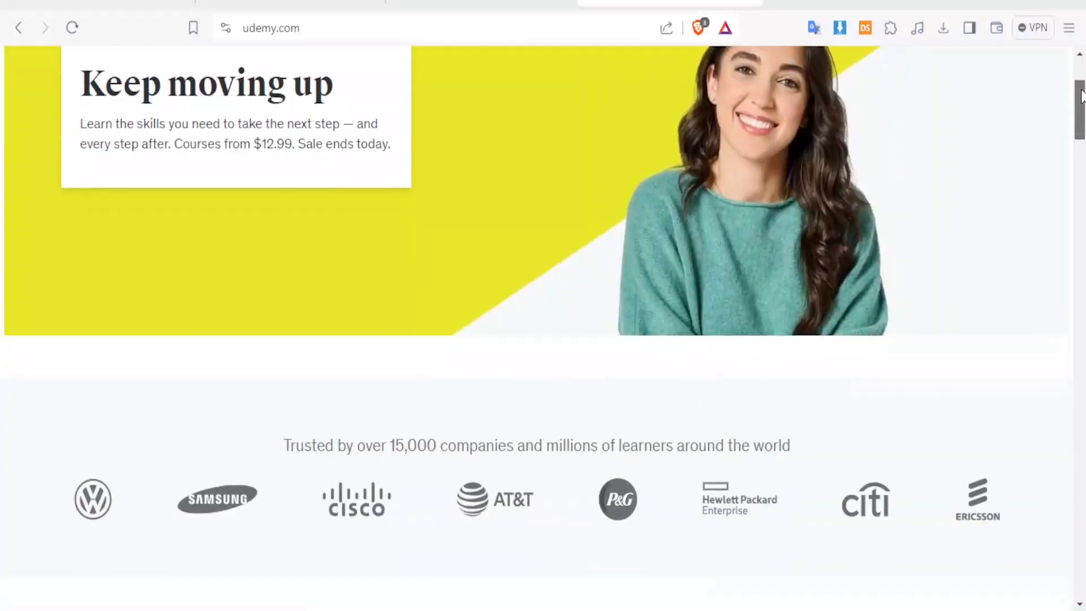
{"action": "scroll", "scroll_direction": "down", "scroll_amount": 3}
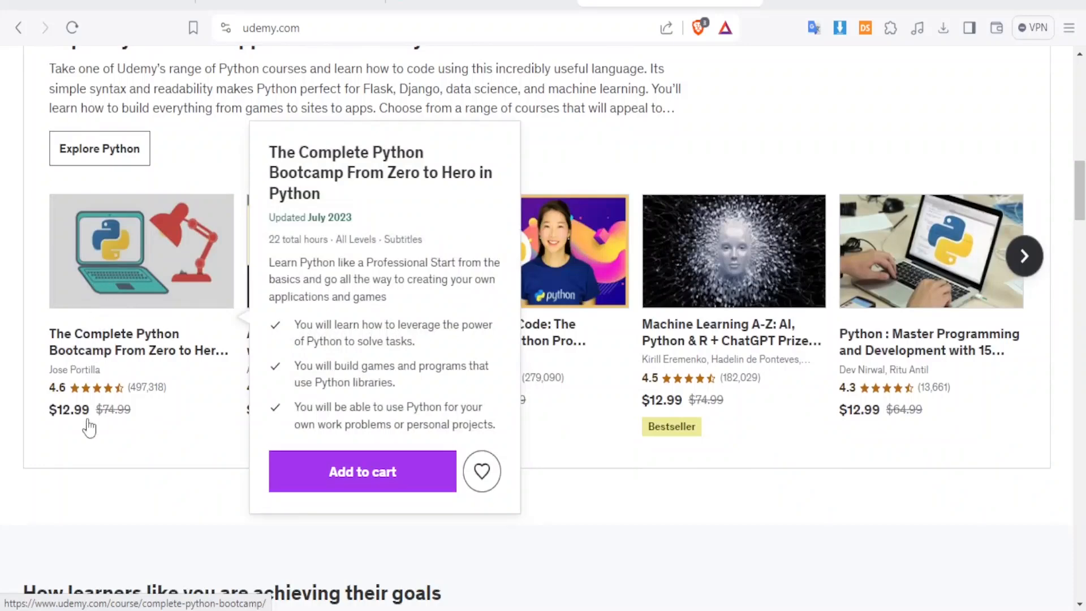
{"action": "mouse_move", "coordinate": [80, 426]}
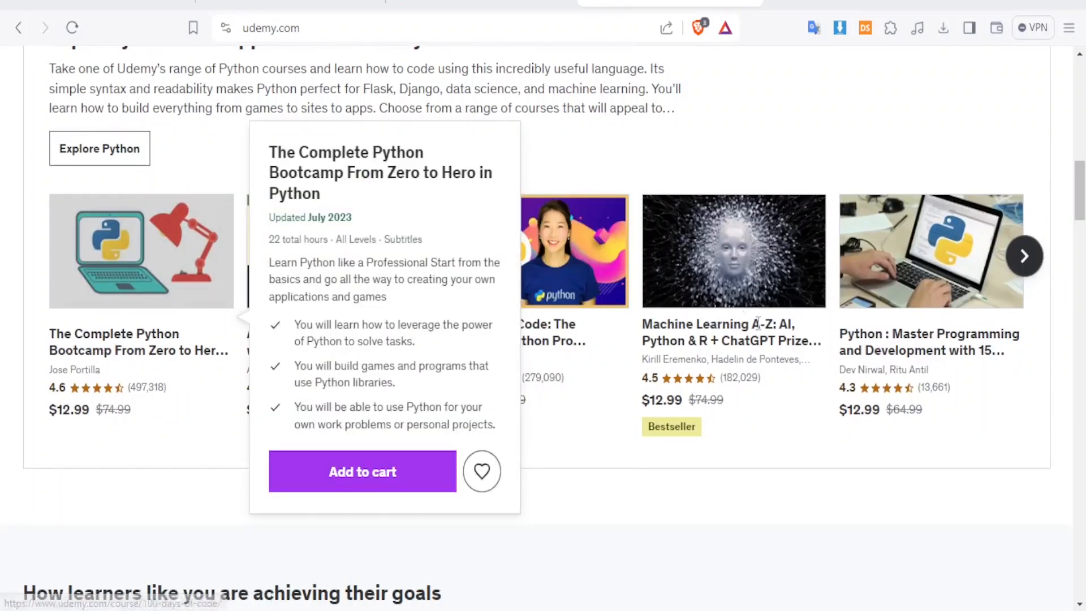
{"action": "mouse_move", "coordinate": [339, 350]}
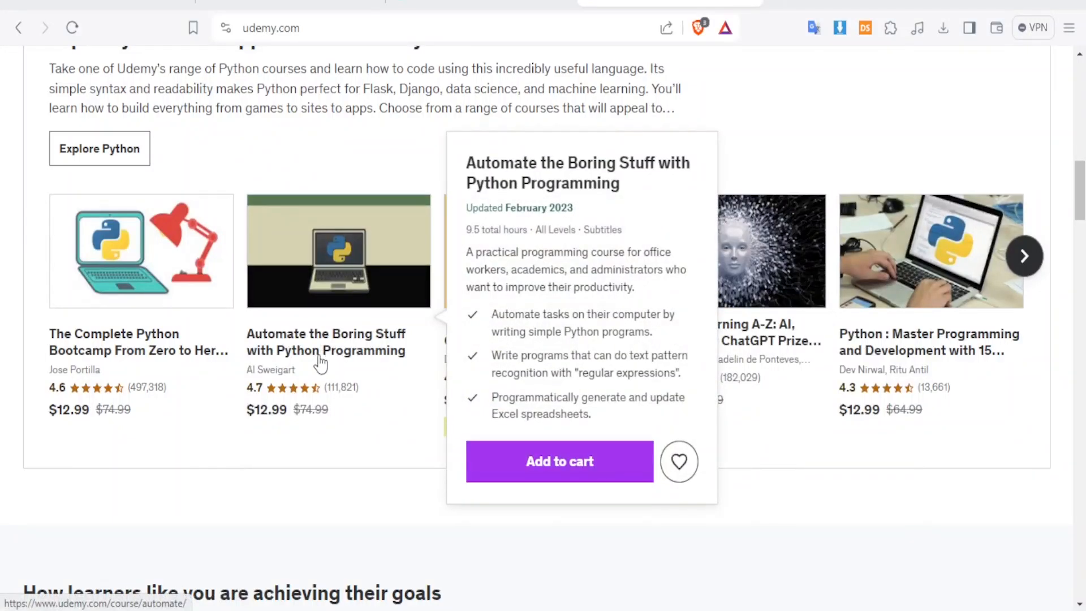
{"action": "mouse_move", "coordinate": [275, 359]}
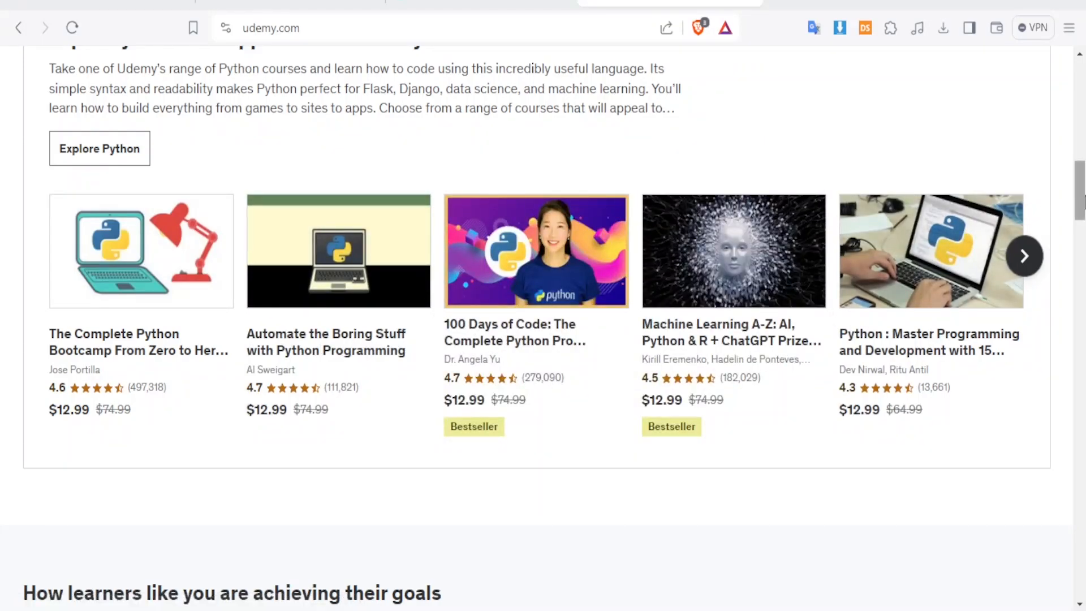
{"action": "scroll", "scroll_direction": "down", "scroll_amount": 3}
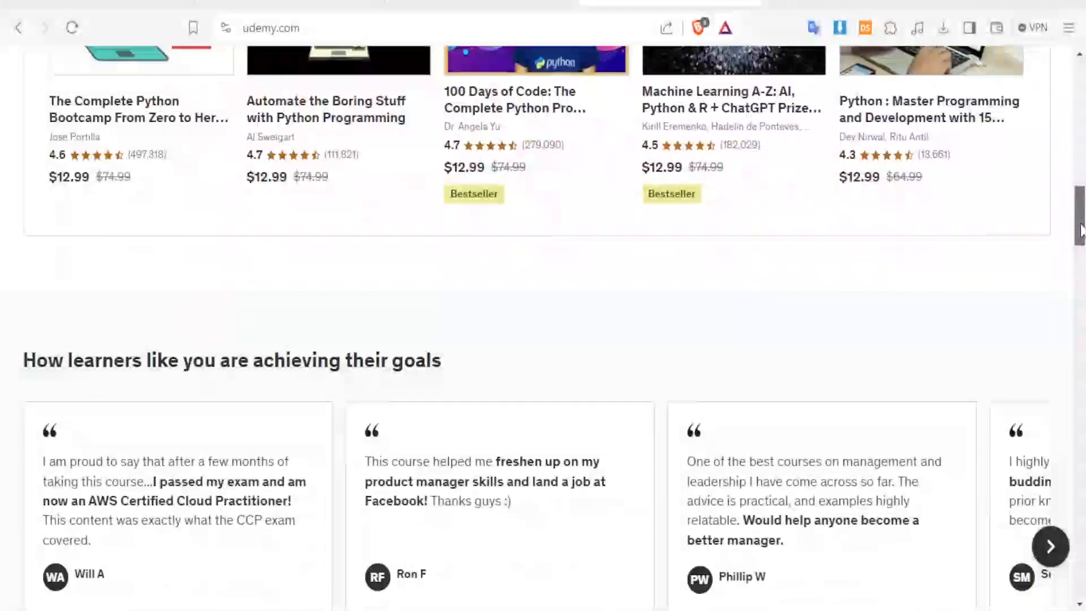
{"action": "scroll", "scroll_direction": "down", "scroll_amount": 3}
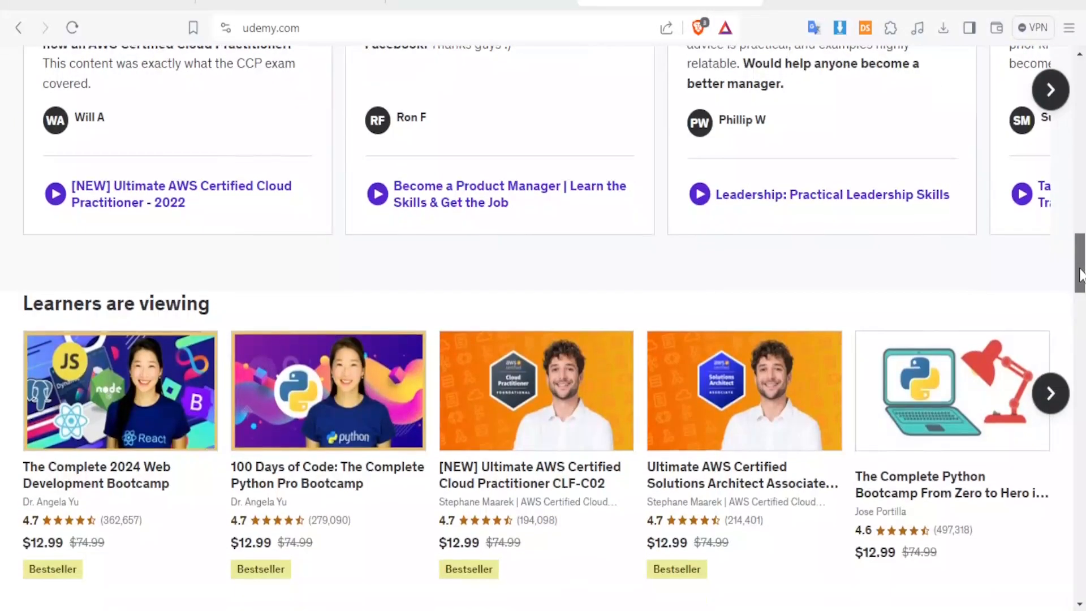
{"action": "scroll", "scroll_direction": "down", "scroll_amount": 3}
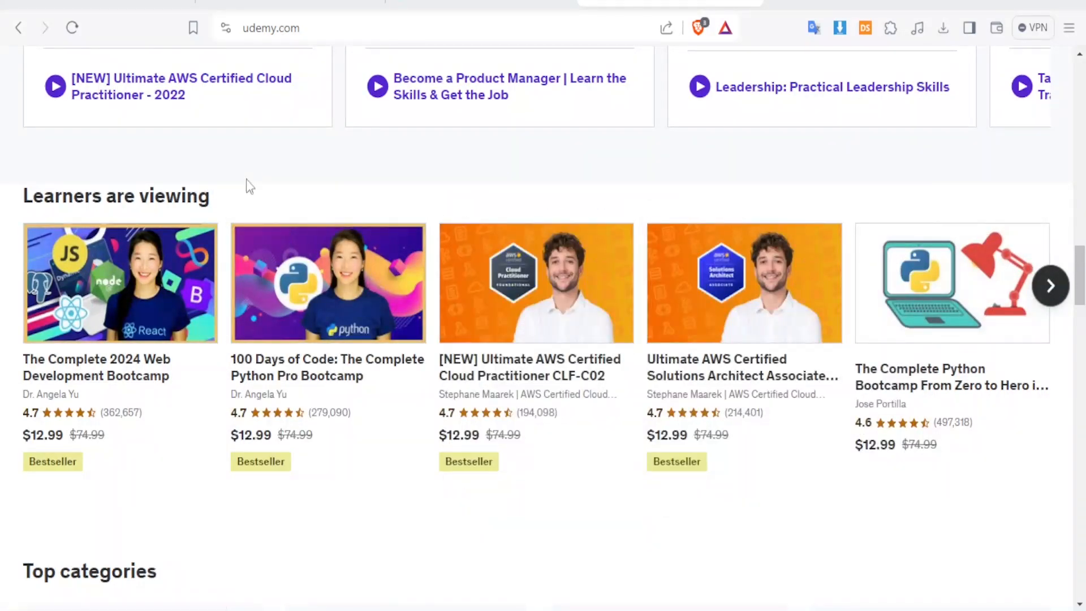
{"action": "mouse_move", "coordinate": [543, 191]}
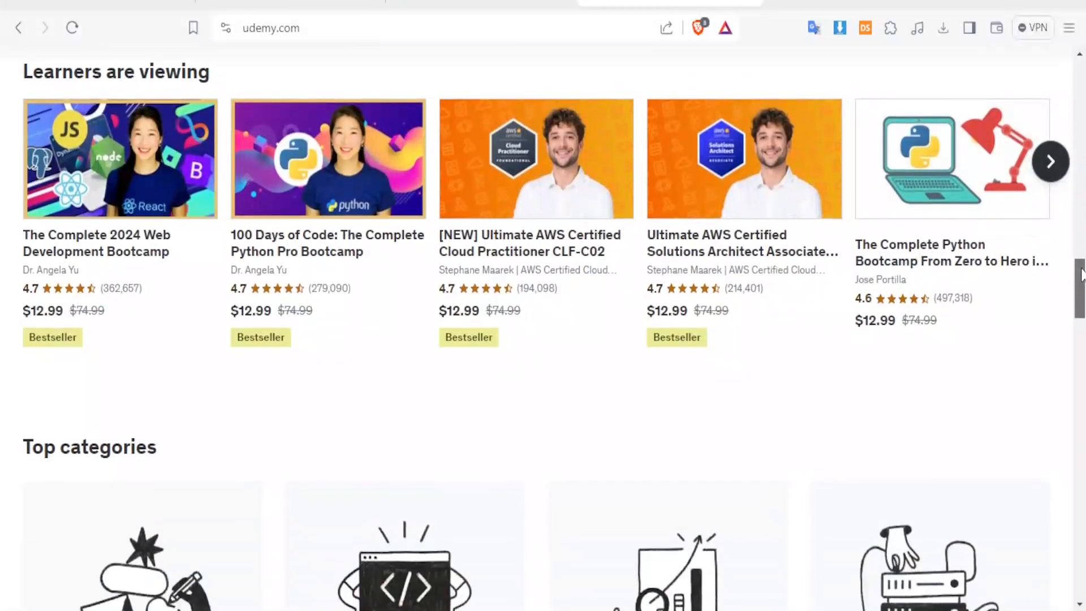
{"action": "scroll", "scroll_direction": "down", "scroll_amount": 3}
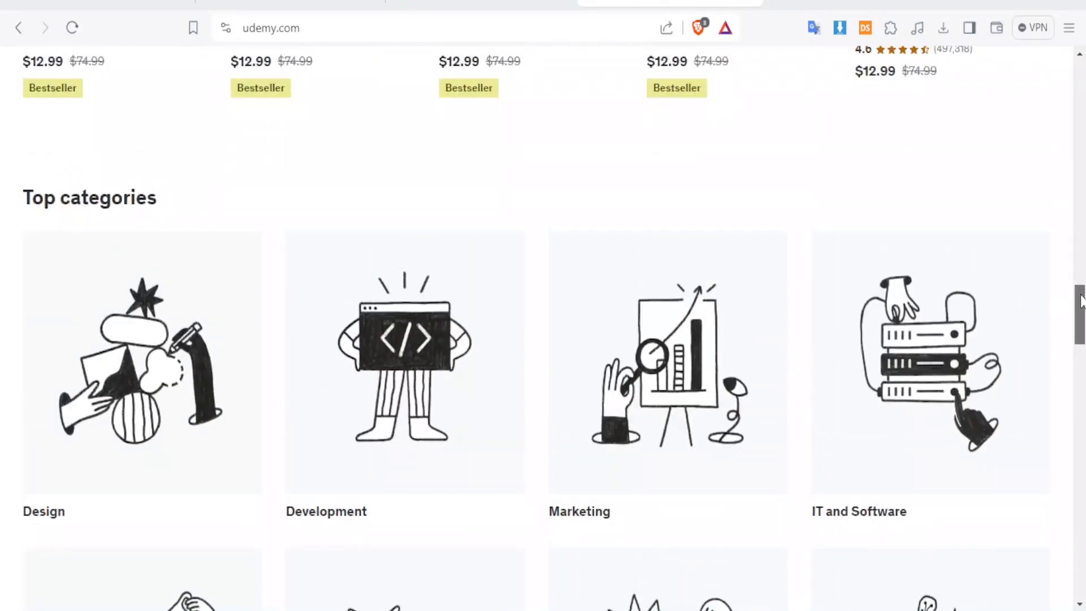
{"action": "scroll", "scroll_direction": "down", "scroll_amount": 3}
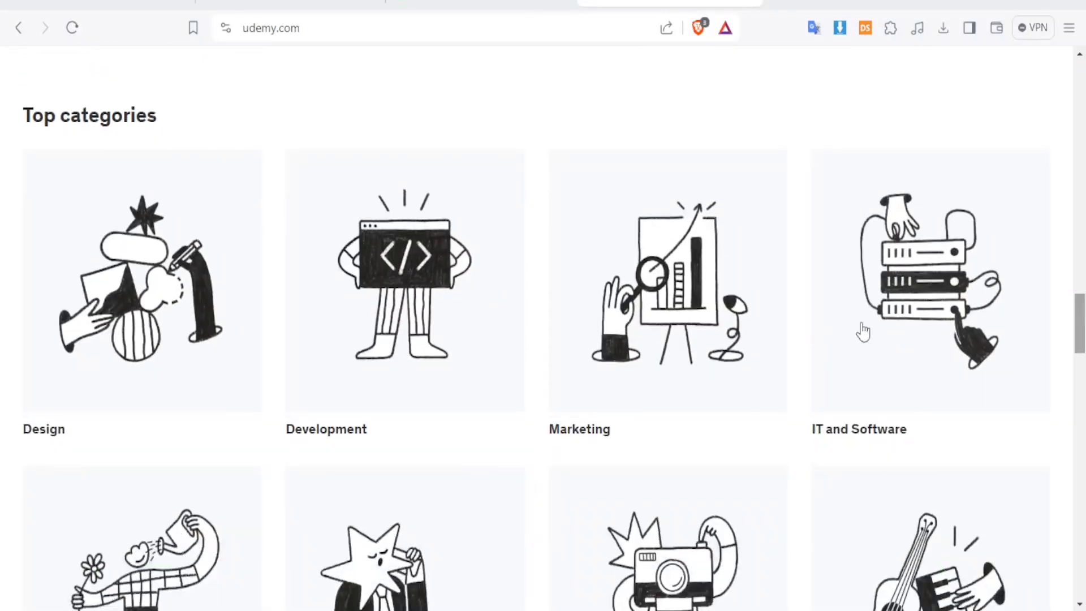
{"action": "mouse_move", "coordinate": [504, 393]}
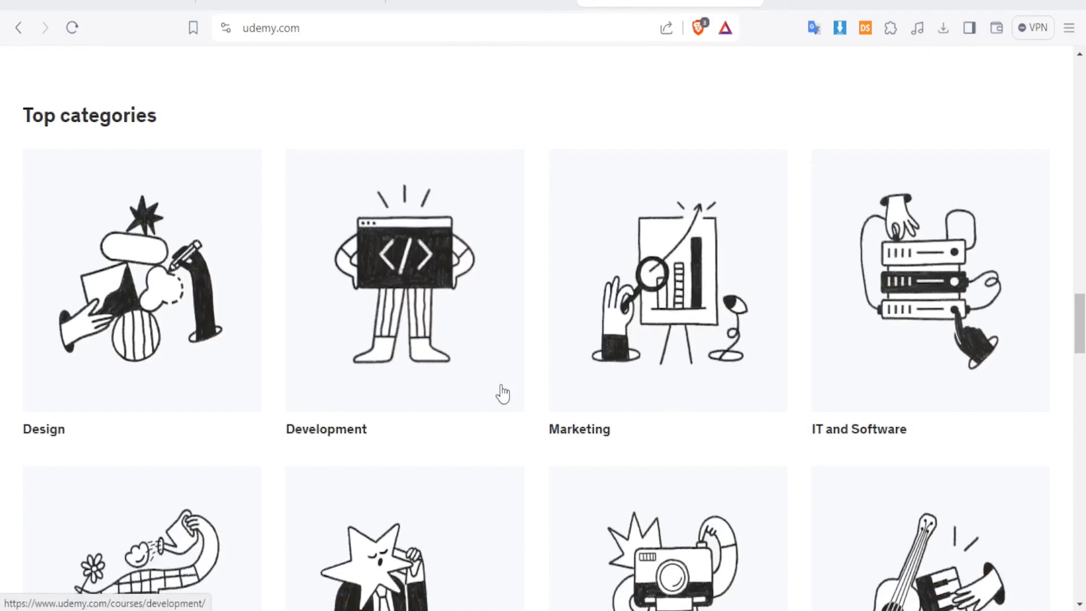
{"action": "scroll", "scroll_direction": "down", "scroll_amount": 3}
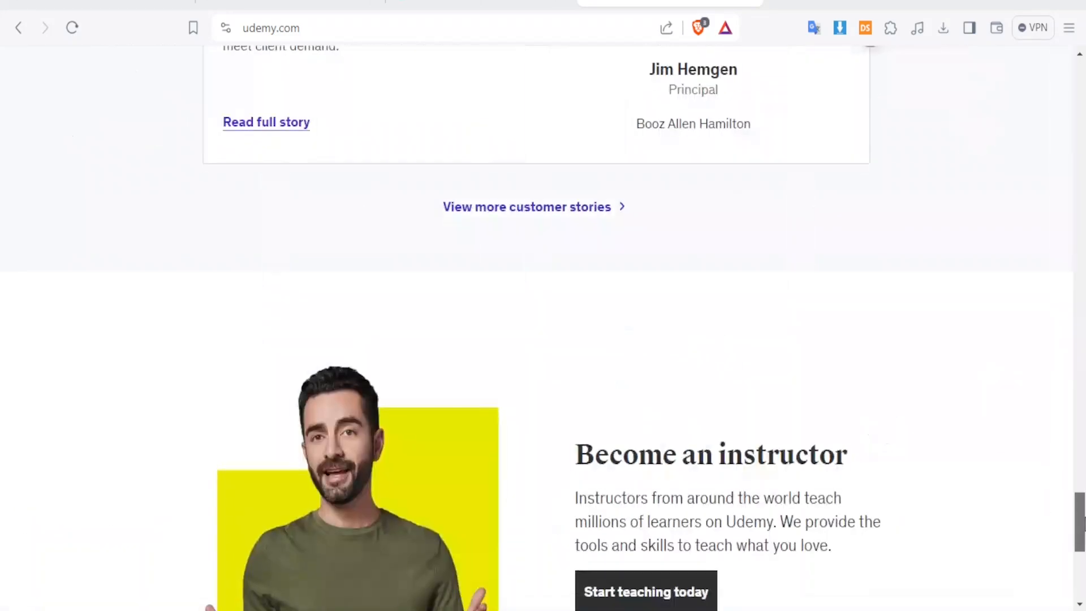
{"action": "scroll", "scroll_direction": "down", "scroll_amount": 3}
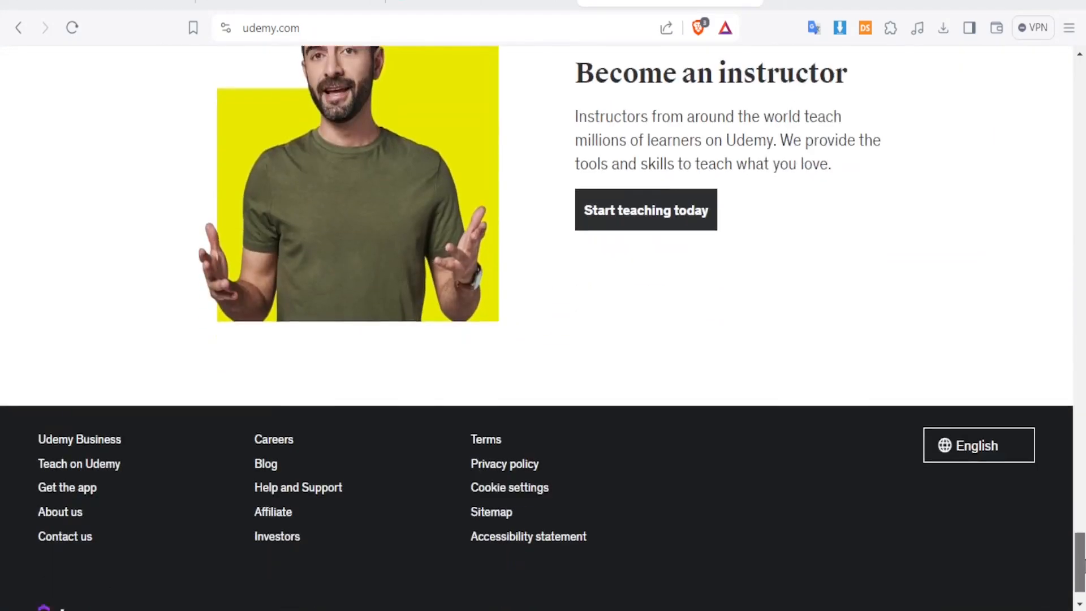
{"action": "scroll", "scroll_direction": "up", "scroll_amount": 3}
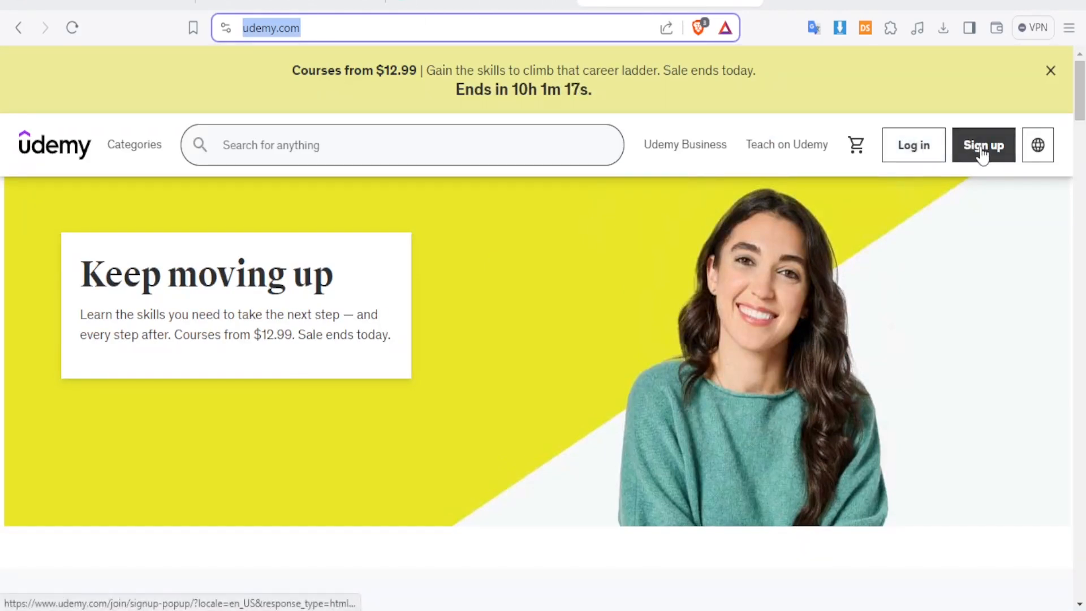
Sign up as Joe with a saved email address, opting in to offers
{"action": "left_click", "coordinate": [984, 145]}
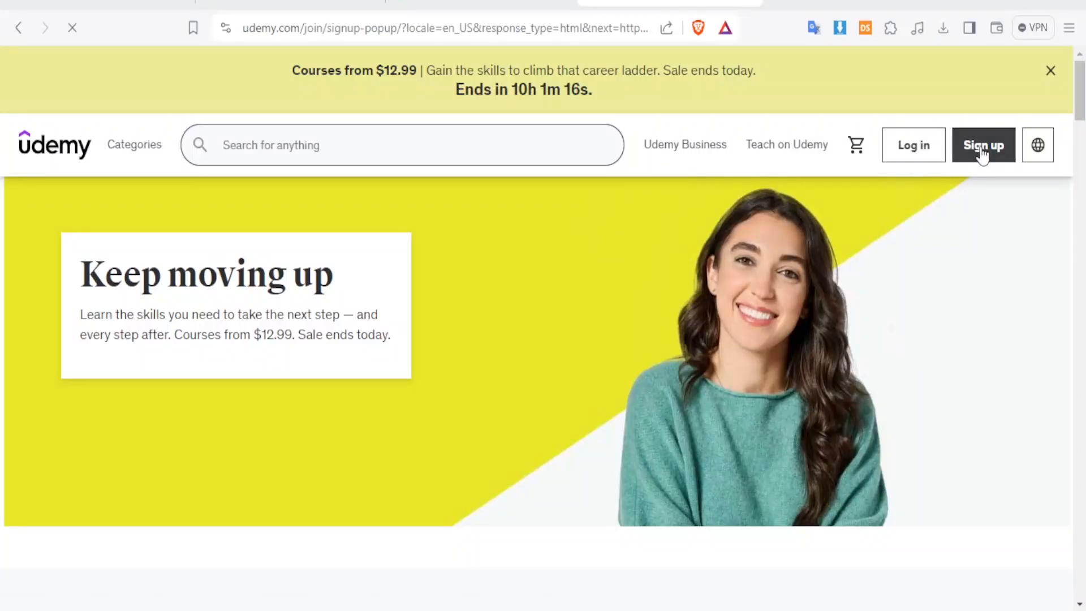
{"action": "mouse_move", "coordinate": [913, 149]}
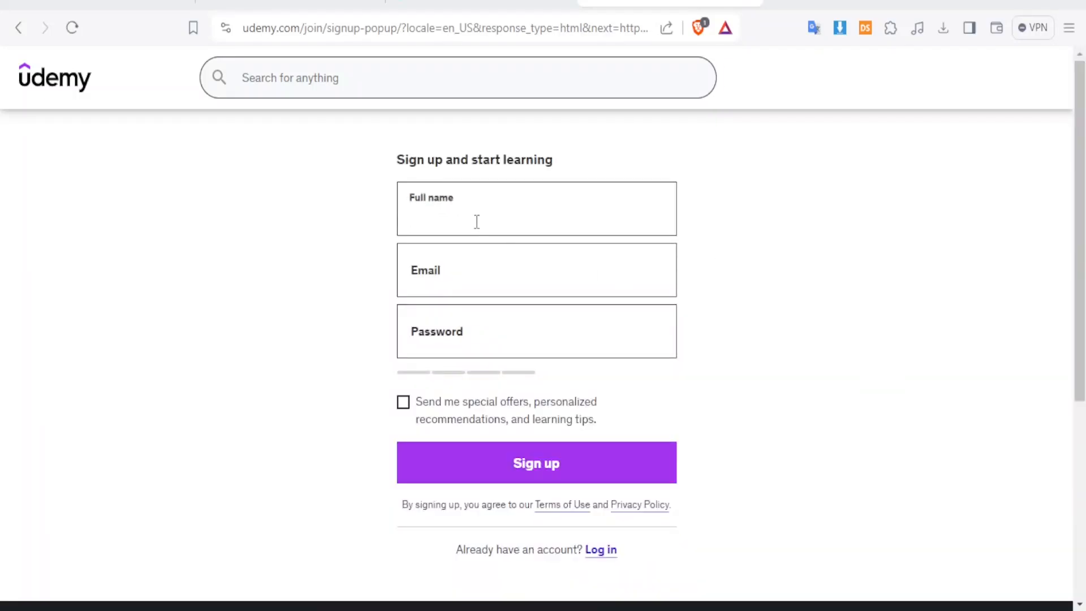
{"action": "type", "text": "Joe"}
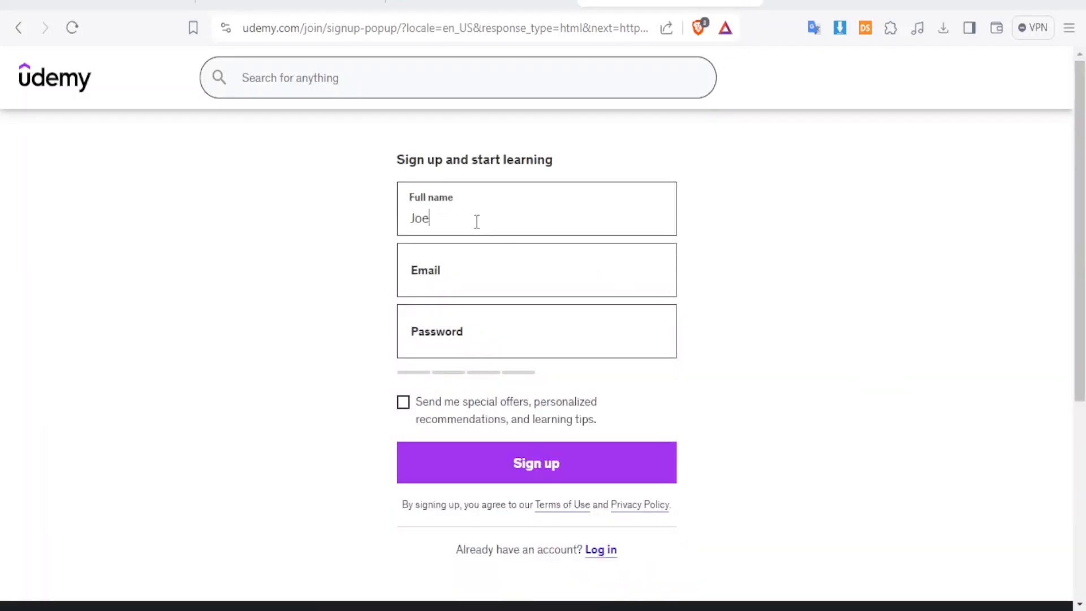
{"action": "left_click", "coordinate": [536, 270]}
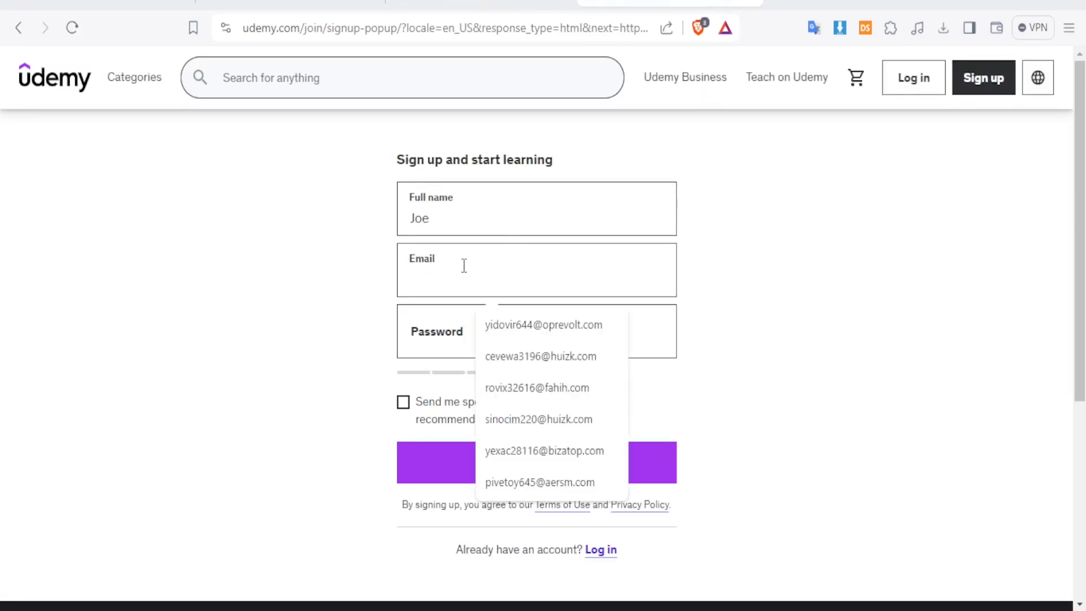
{"action": "left_click", "coordinate": [540, 482]}
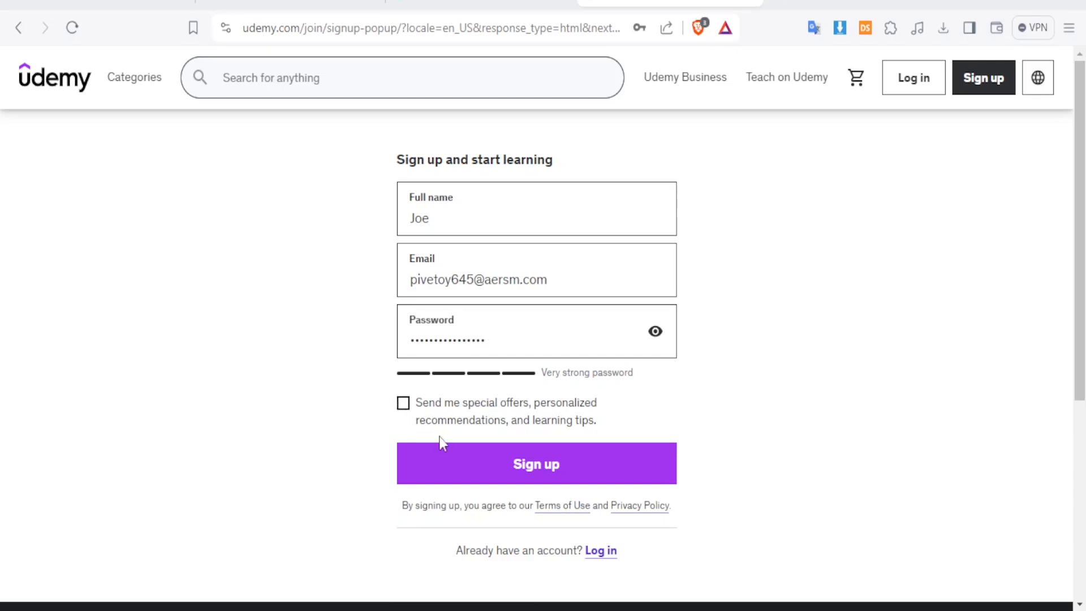
{"action": "left_click", "coordinate": [404, 403]}
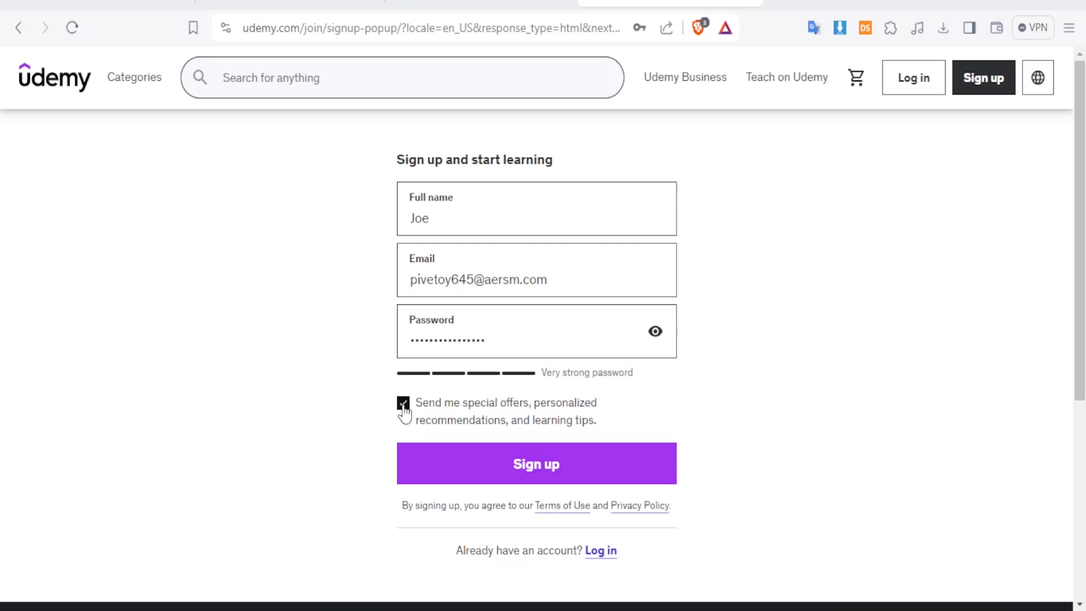
{"action": "left_click", "coordinate": [403, 404]}
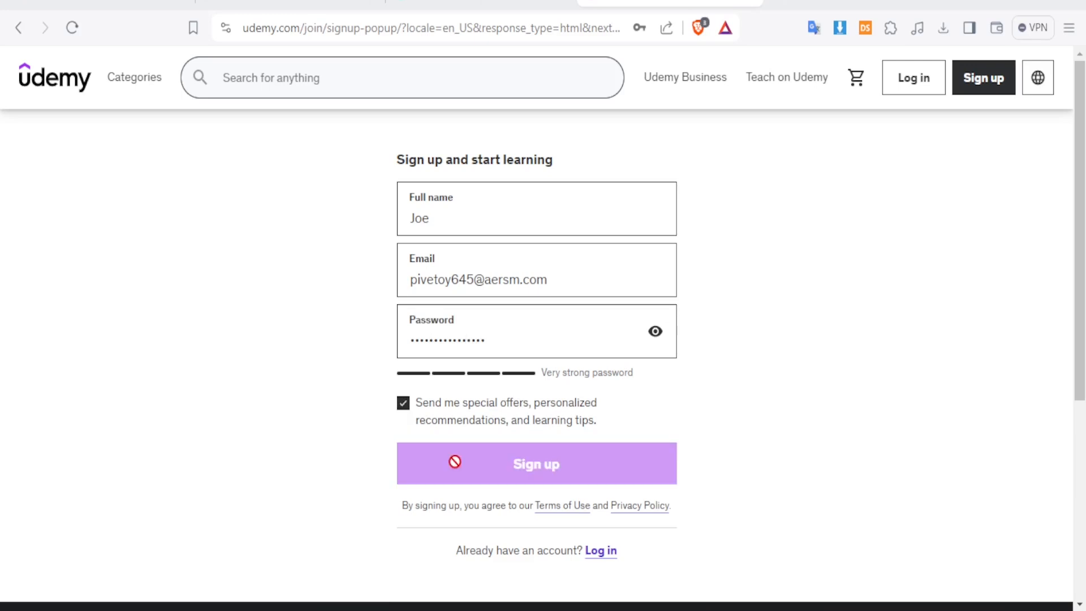
{"action": "left_click", "coordinate": [536, 463]}
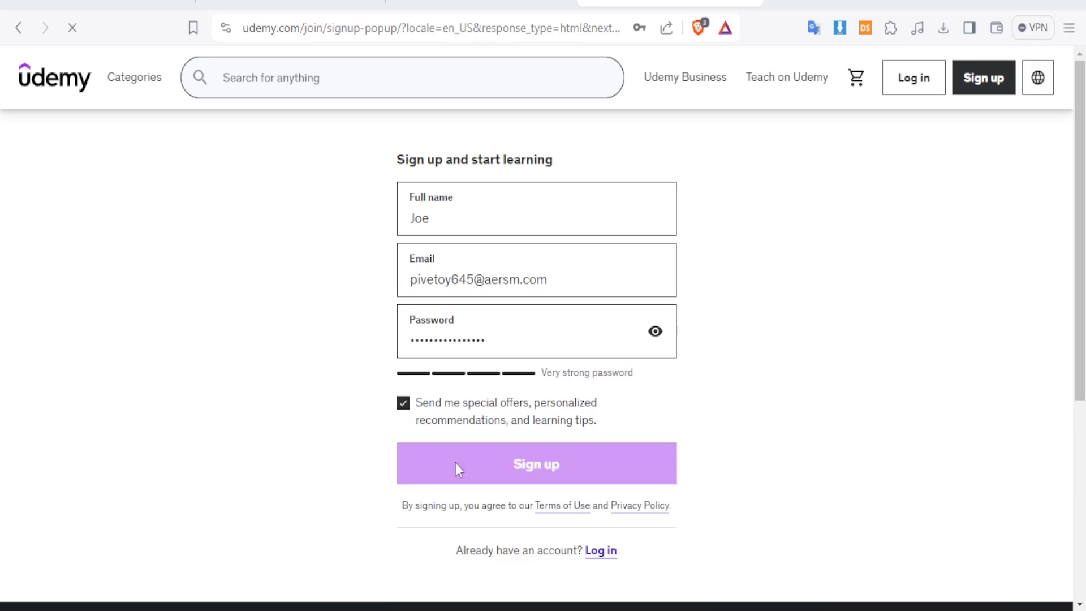
{"action": "left_click", "coordinate": [536, 464]}
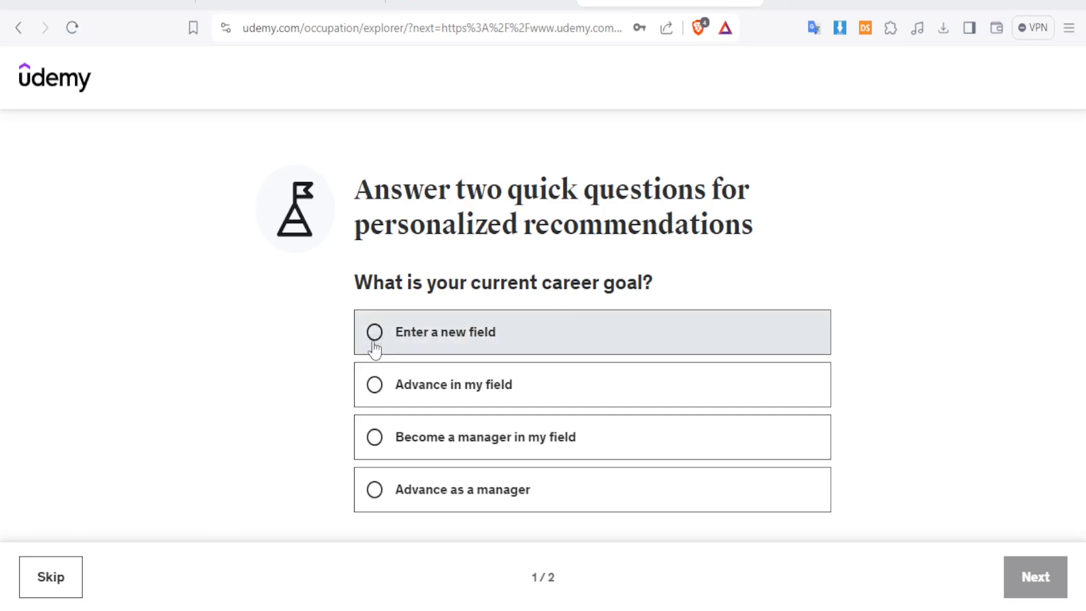
{"action": "mouse_move", "coordinate": [380, 441]}
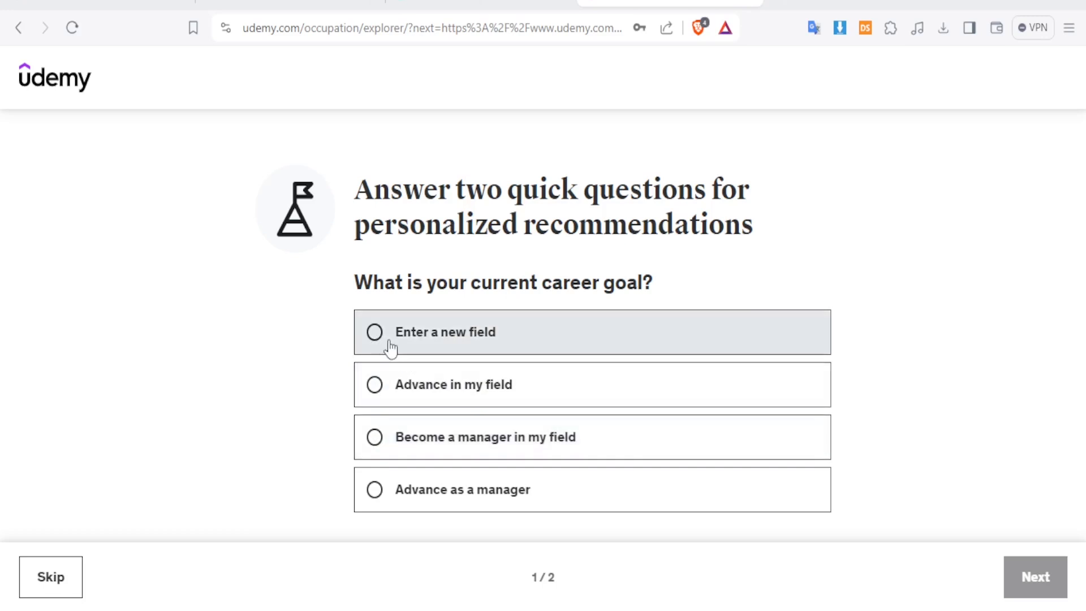
Answer the survey with 'entering a new field' as goal and Graphic Designer as profession
{"action": "left_click", "coordinate": [374, 332]}
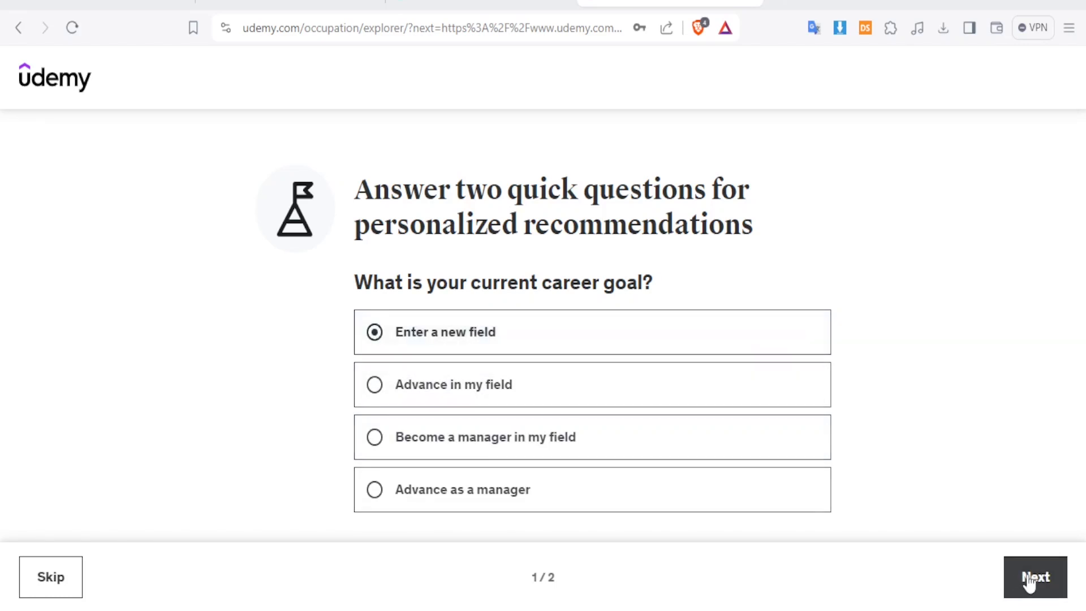
{"action": "left_click", "coordinate": [1034, 577]}
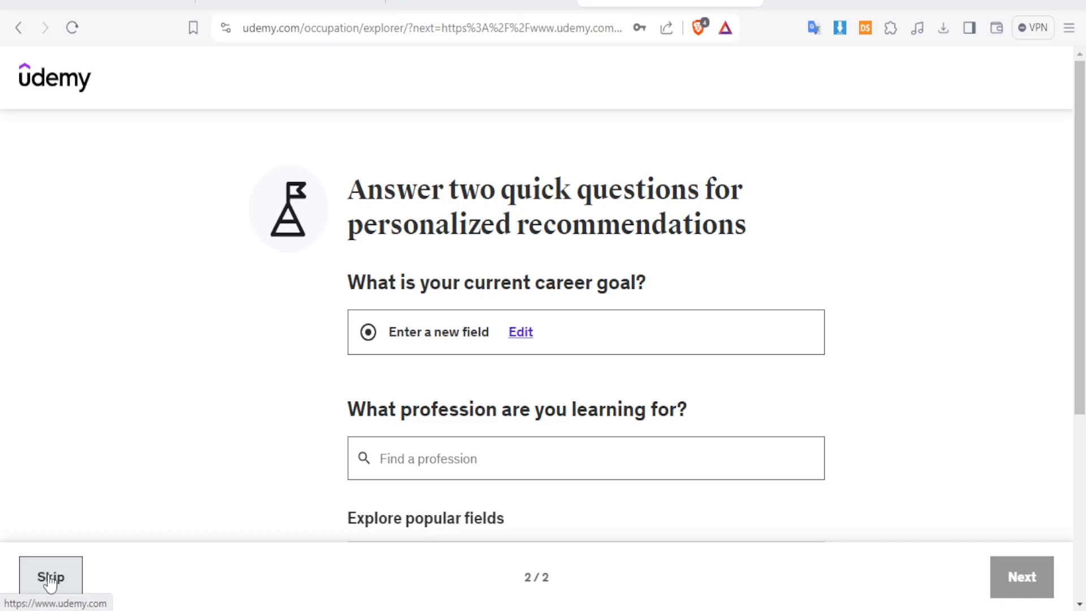
{"action": "mouse_move", "coordinate": [425, 458]}
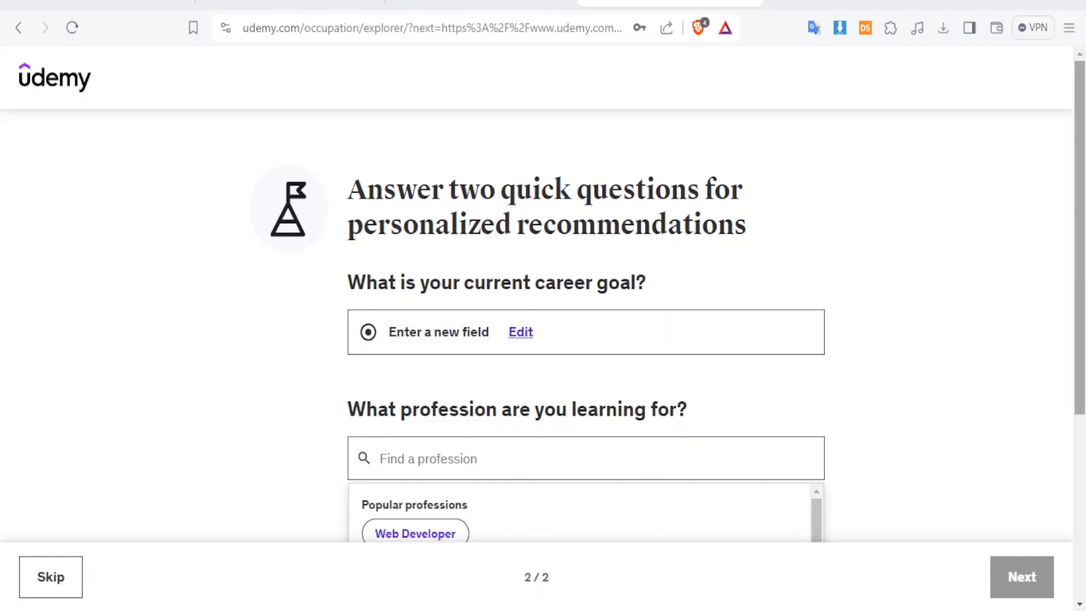
{"action": "scroll", "scroll_direction": "down", "scroll_amount": 3}
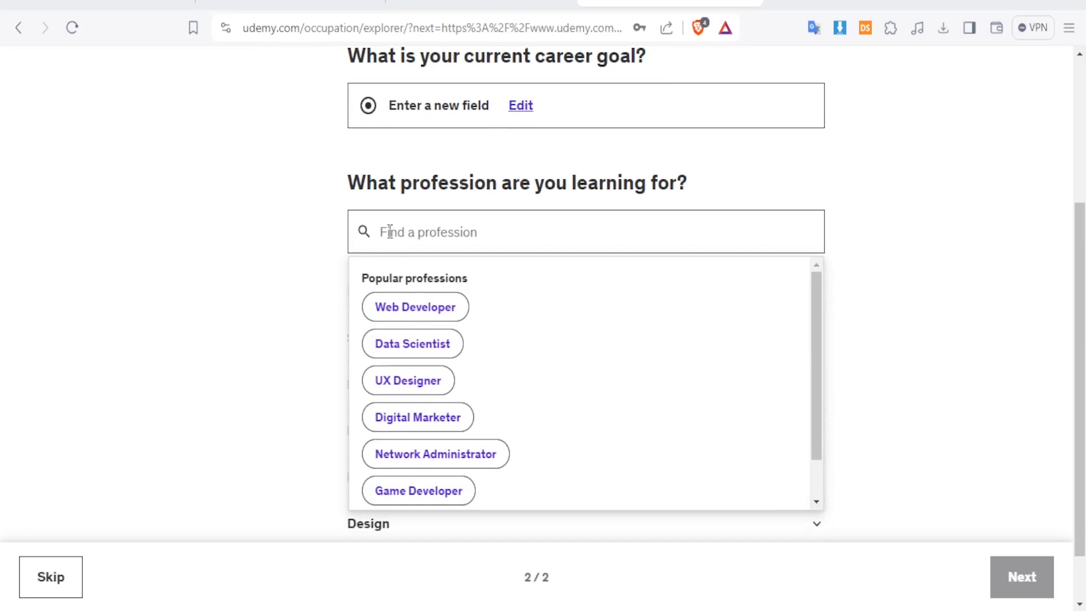
{"action": "type", "text": "gi"}
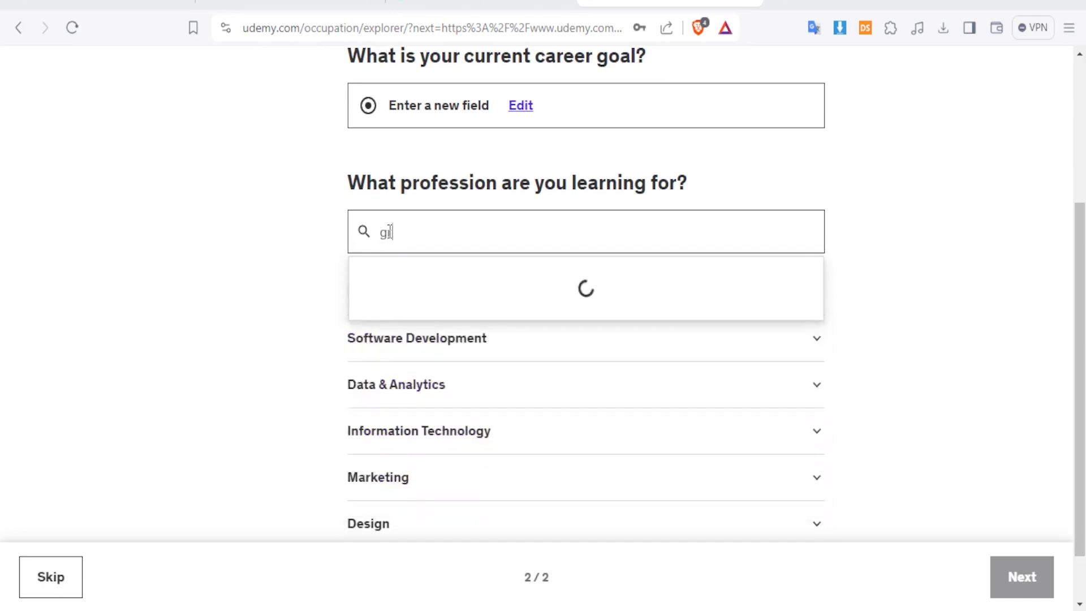
{"action": "type", "text": "a"}
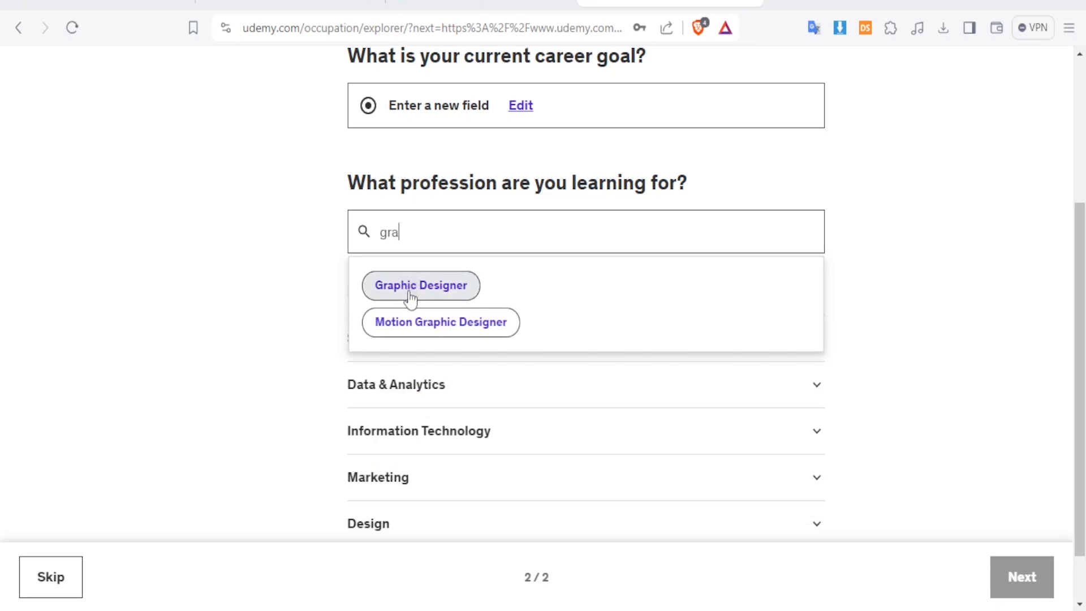
{"action": "left_click", "coordinate": [420, 285]}
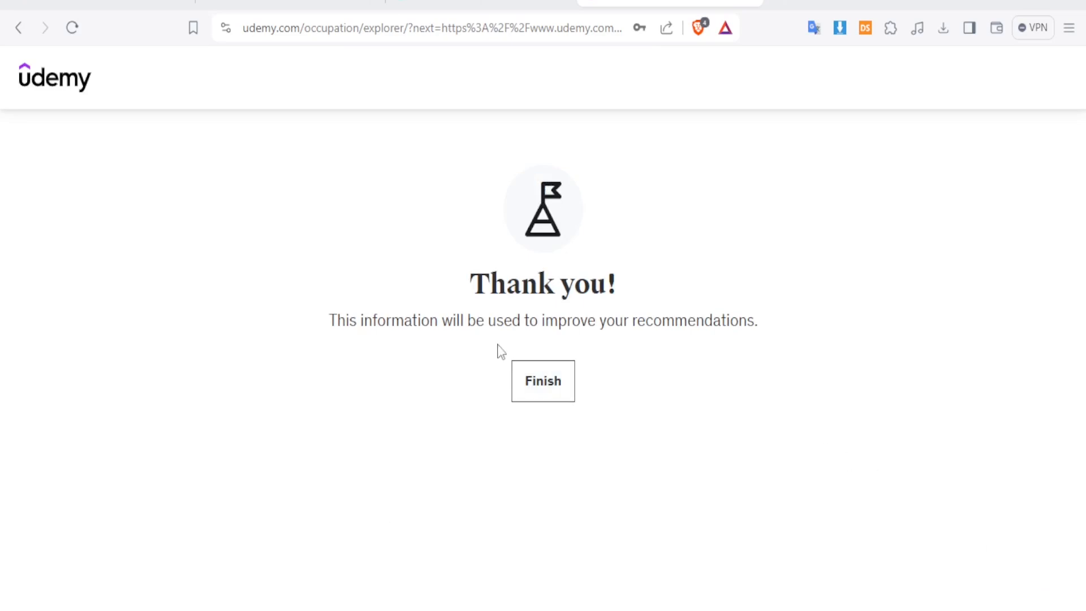
{"action": "mouse_move", "coordinate": [587, 355]}
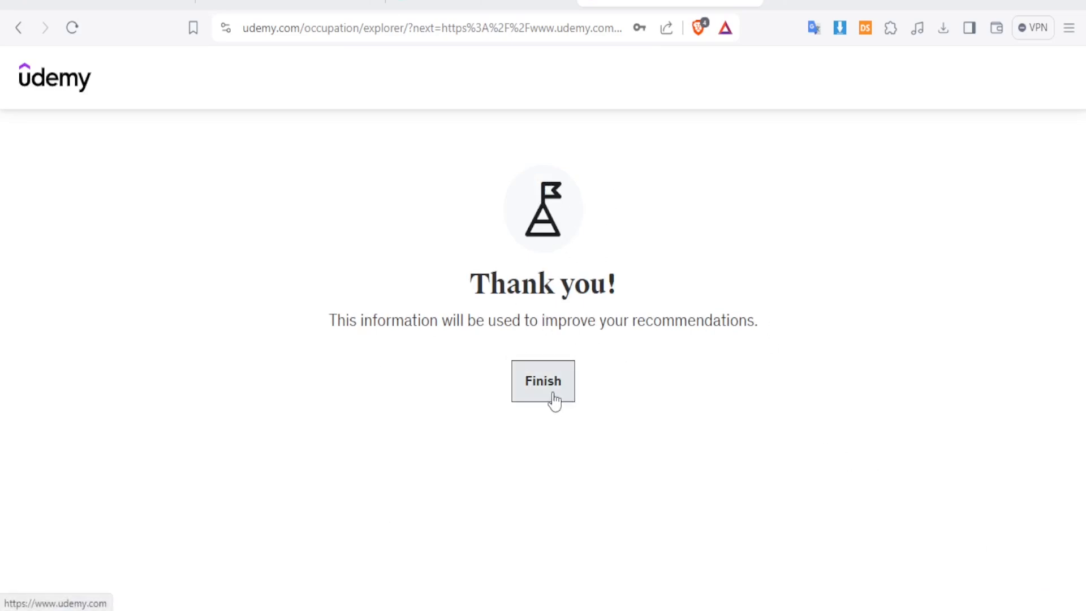
Finish the survey and scroll the home page to 'Popular for Graphic Designers'
{"action": "left_click", "coordinate": [543, 381]}
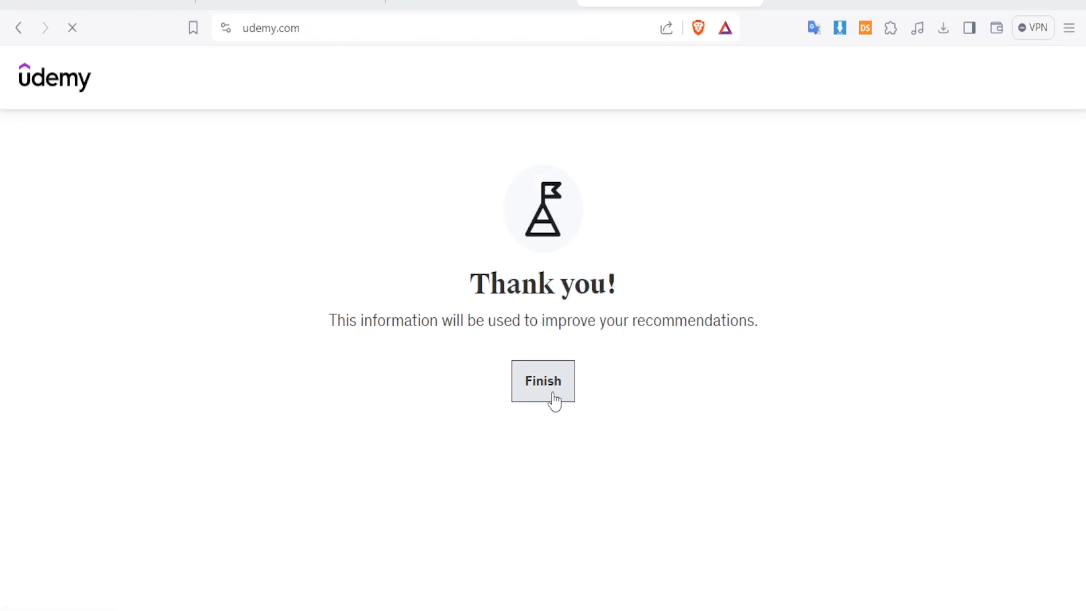
{"action": "left_click", "coordinate": [543, 381]}
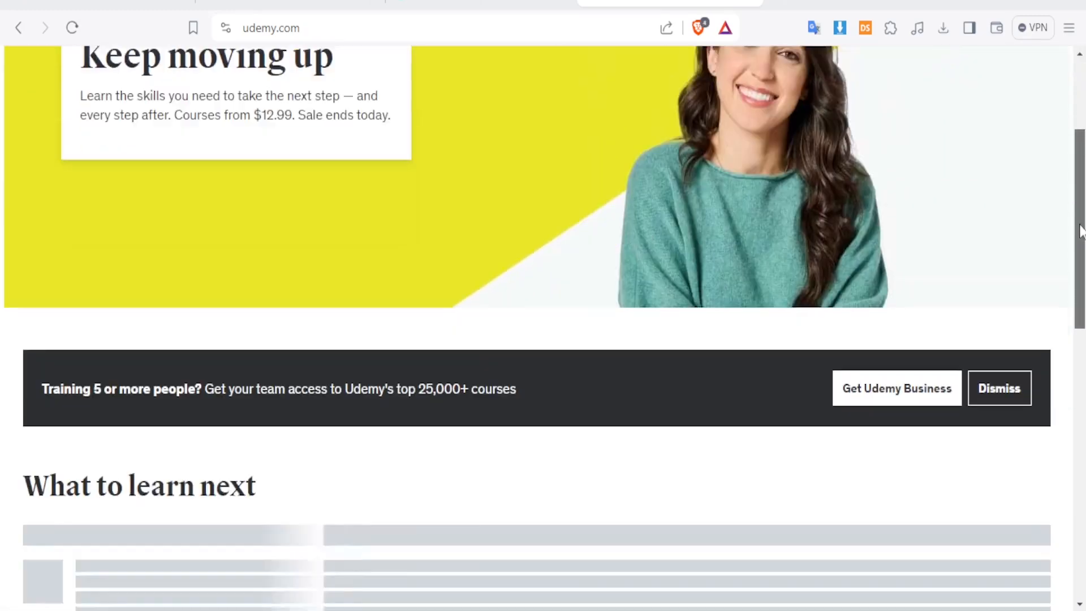
{"action": "scroll", "scroll_direction": "down", "scroll_amount": 3}
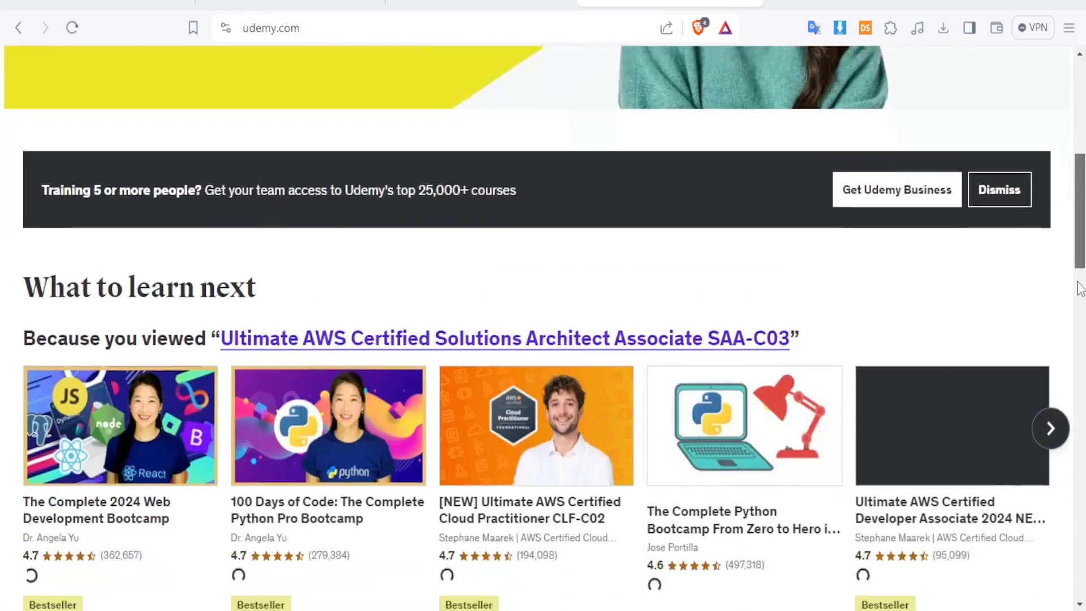
{"action": "scroll", "scroll_direction": "down", "scroll_amount": 3}
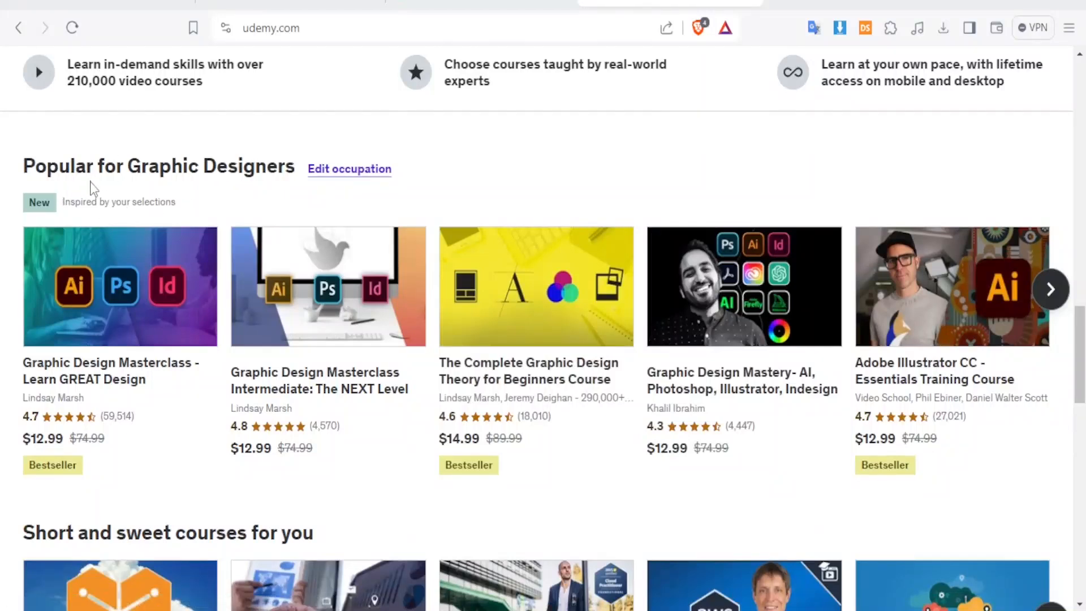
{"action": "mouse_move", "coordinate": [269, 190]}
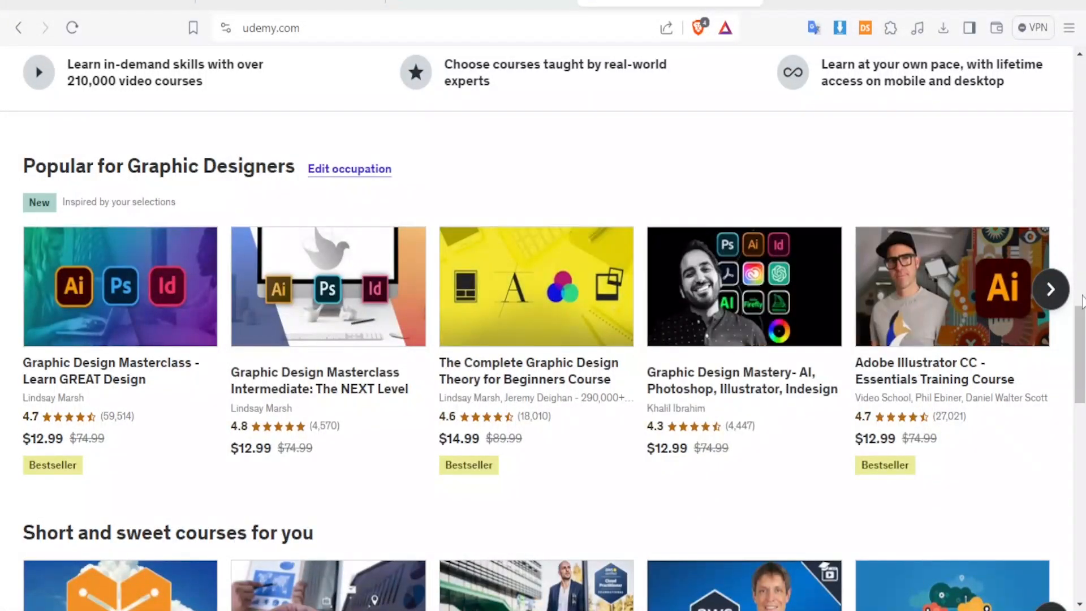
{"action": "scroll", "scroll_direction": "down", "scroll_amount": 3}
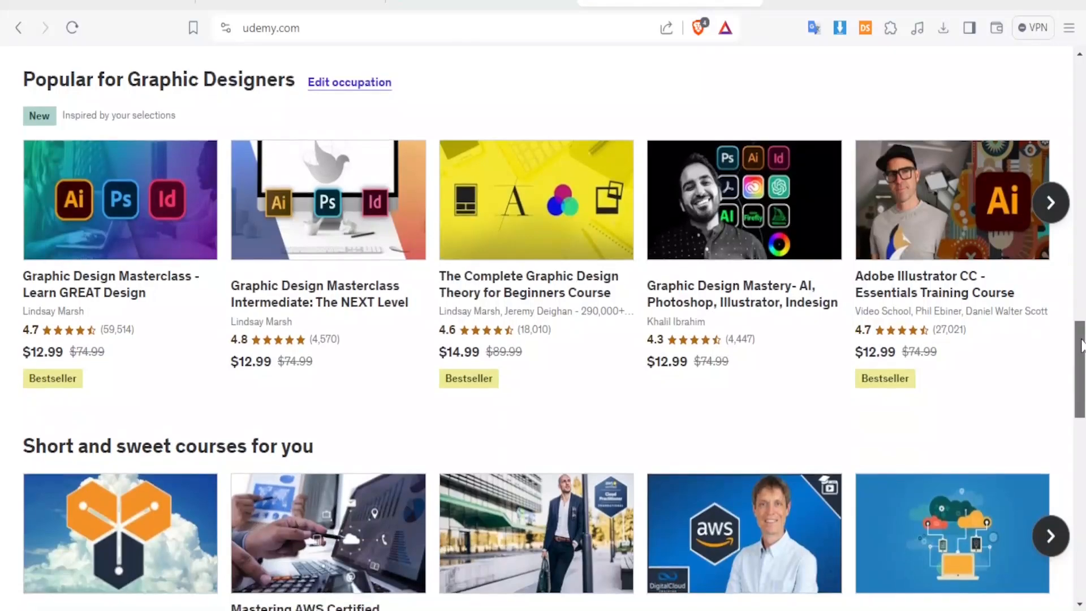
{"action": "scroll", "scroll_direction": "down", "scroll_amount": 3}
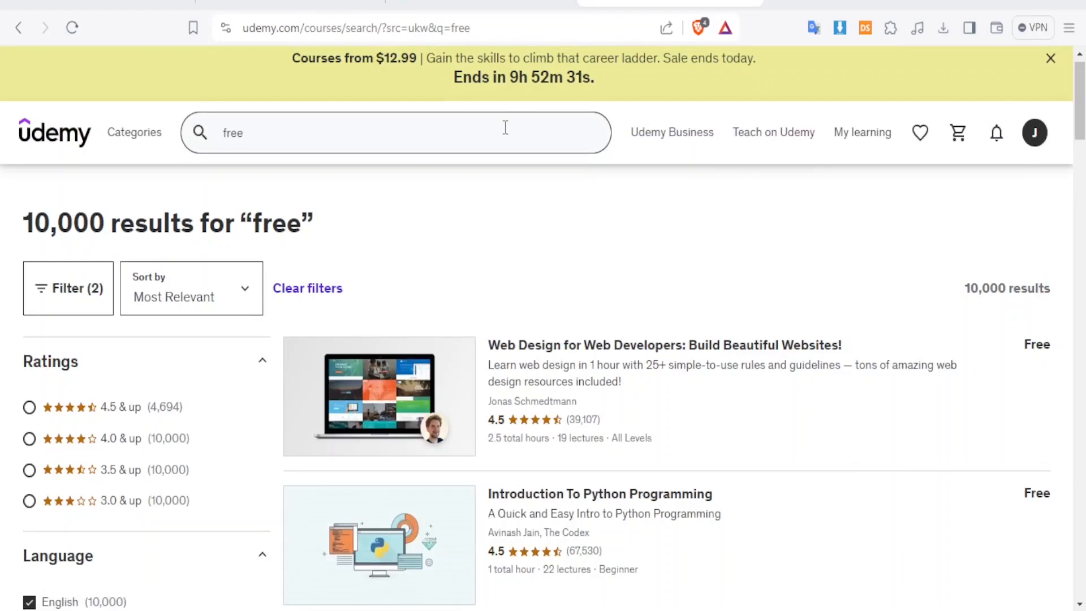
{"action": "mouse_move", "coordinate": [863, 132]}
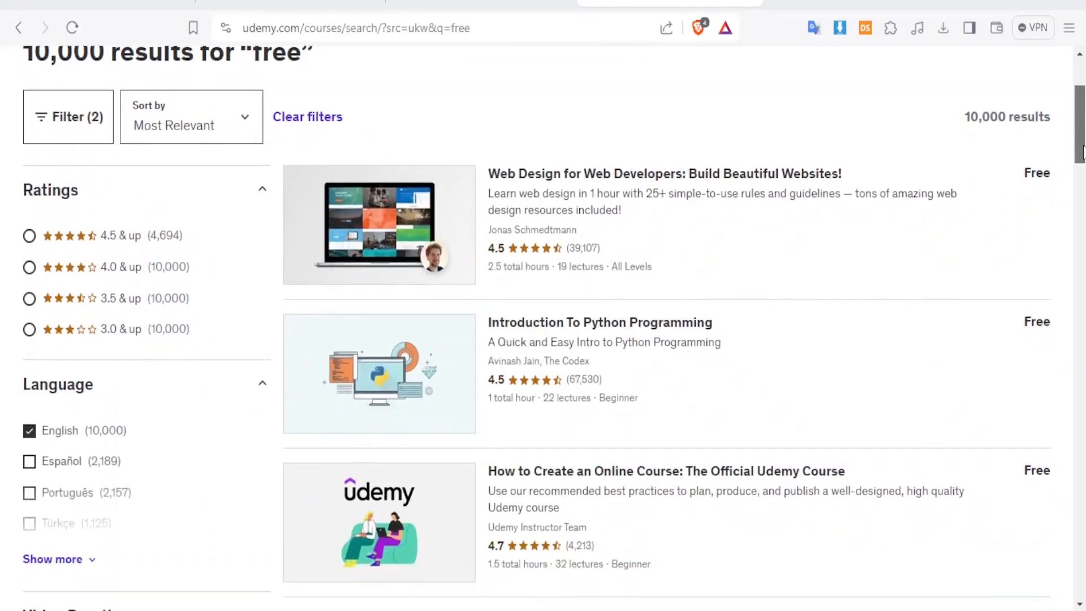
Scroll through the 'free' search results listing free courses
{"action": "scroll", "scroll_direction": "down", "scroll_amount": 3}
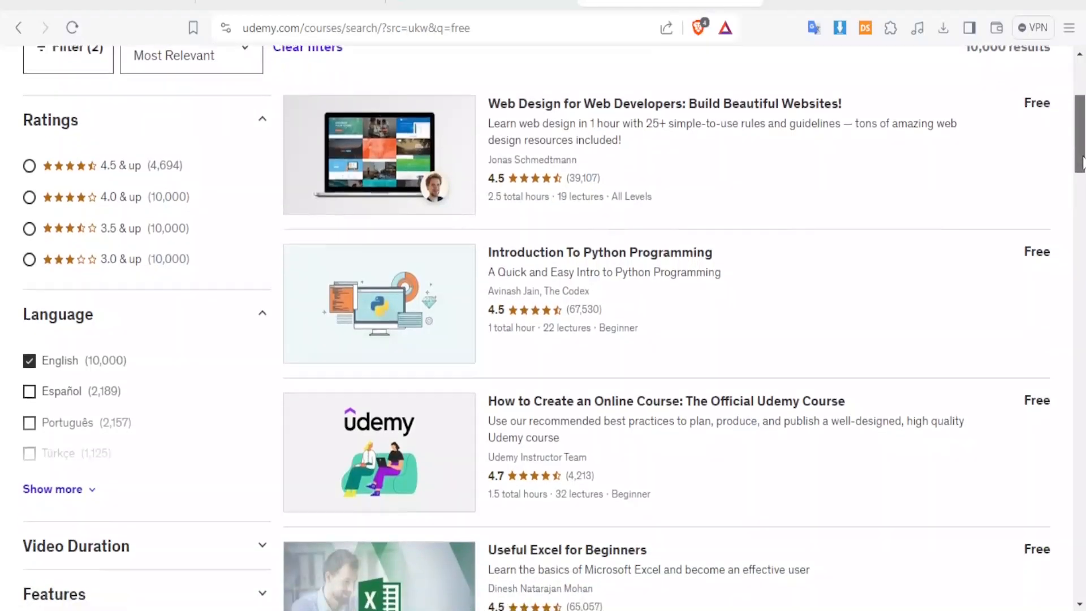
{"action": "scroll", "scroll_direction": "down", "scroll_amount": 3}
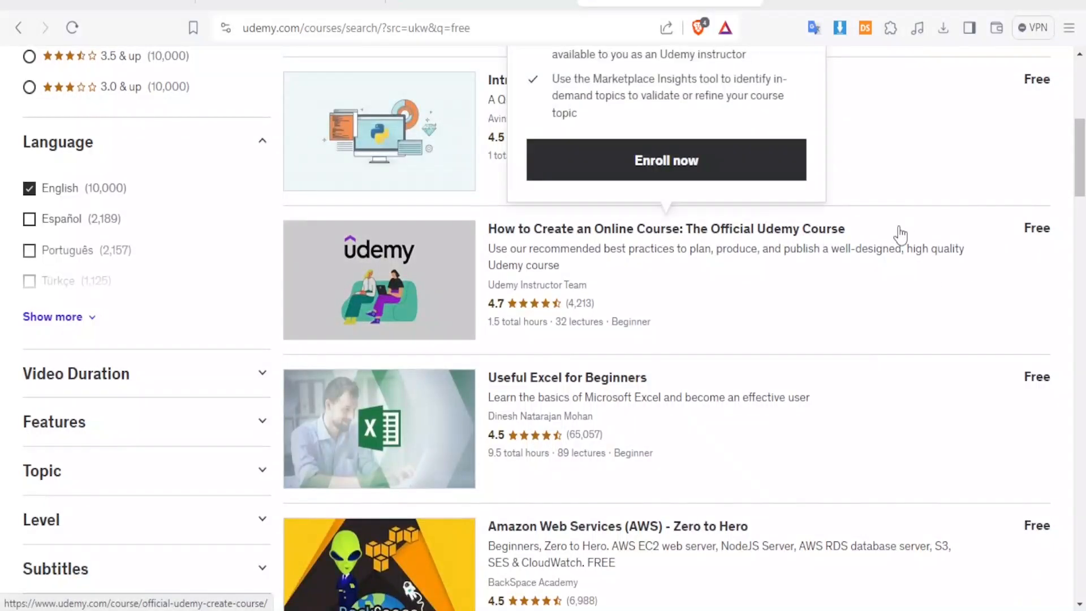
{"action": "scroll", "scroll_direction": "down", "scroll_amount": 3}
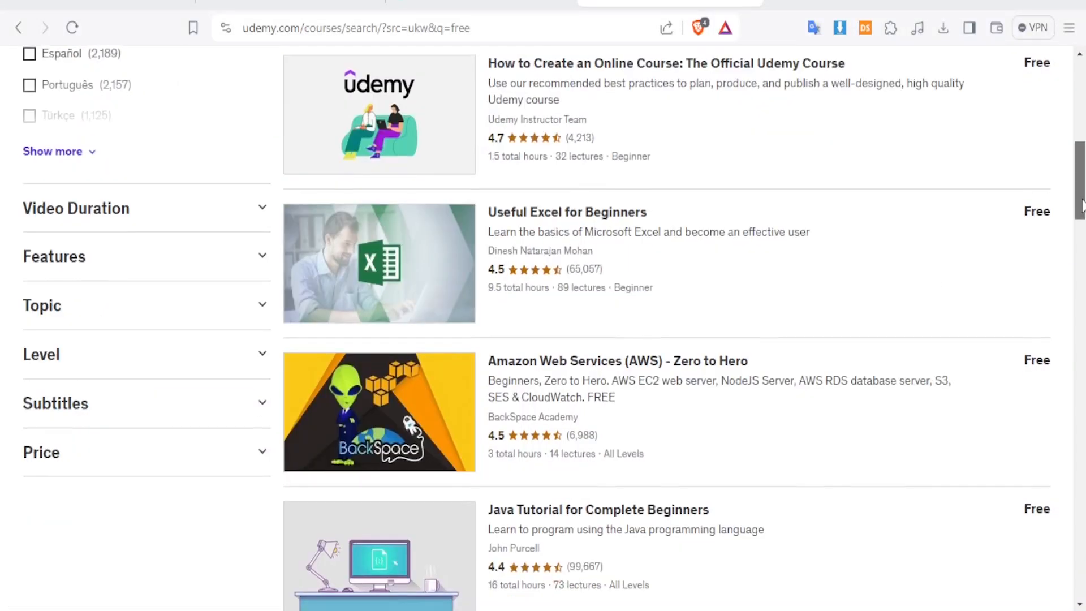
{"action": "scroll", "scroll_direction": "down", "scroll_amount": 3}
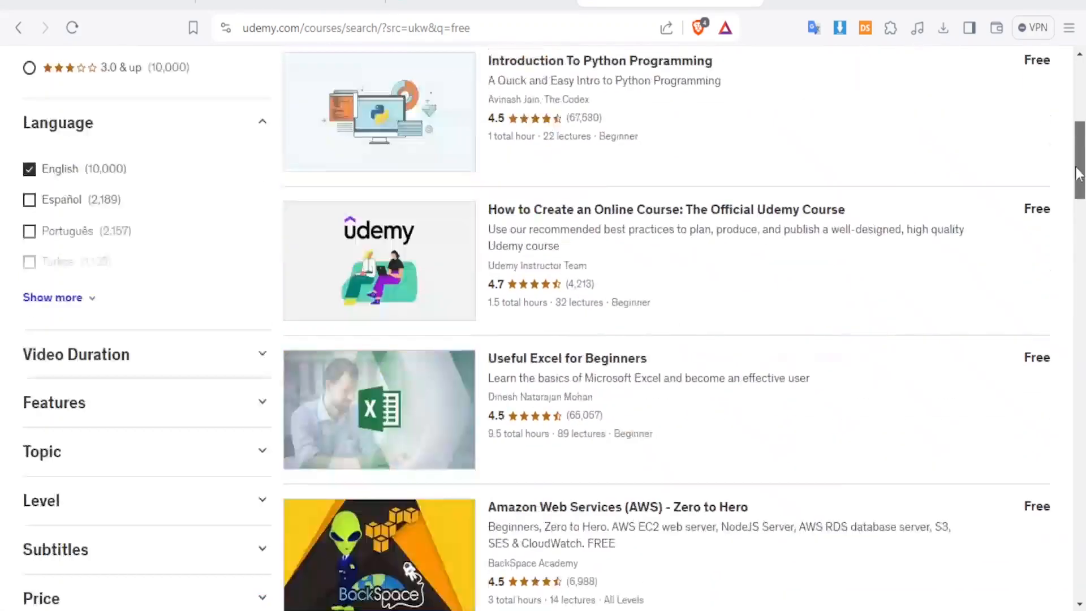
{"action": "scroll", "scroll_direction": "up", "scroll_amount": 3}
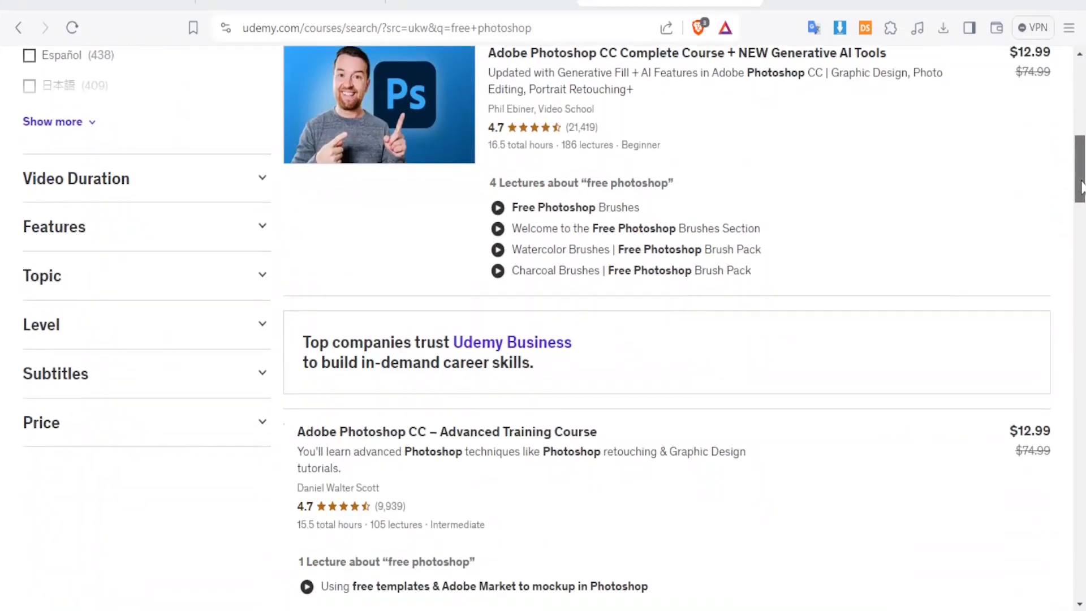
Open Adobe Photoshop CC – Essentials Training Course and choose Buy now
{"action": "scroll", "scroll_direction": "down", "scroll_amount": 3}
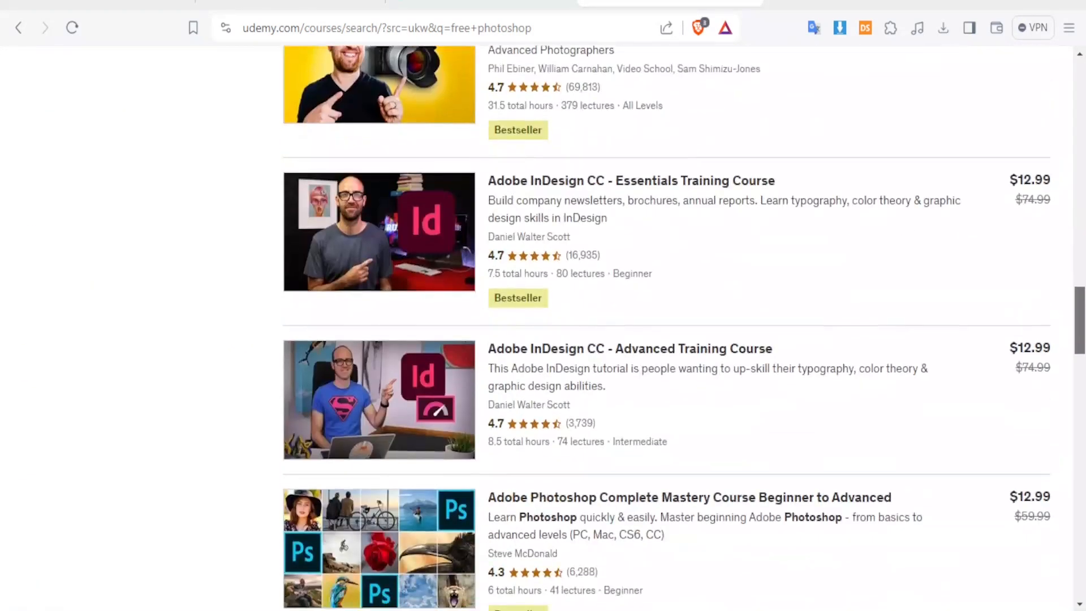
{"action": "scroll", "scroll_direction": "down", "scroll_amount": 3}
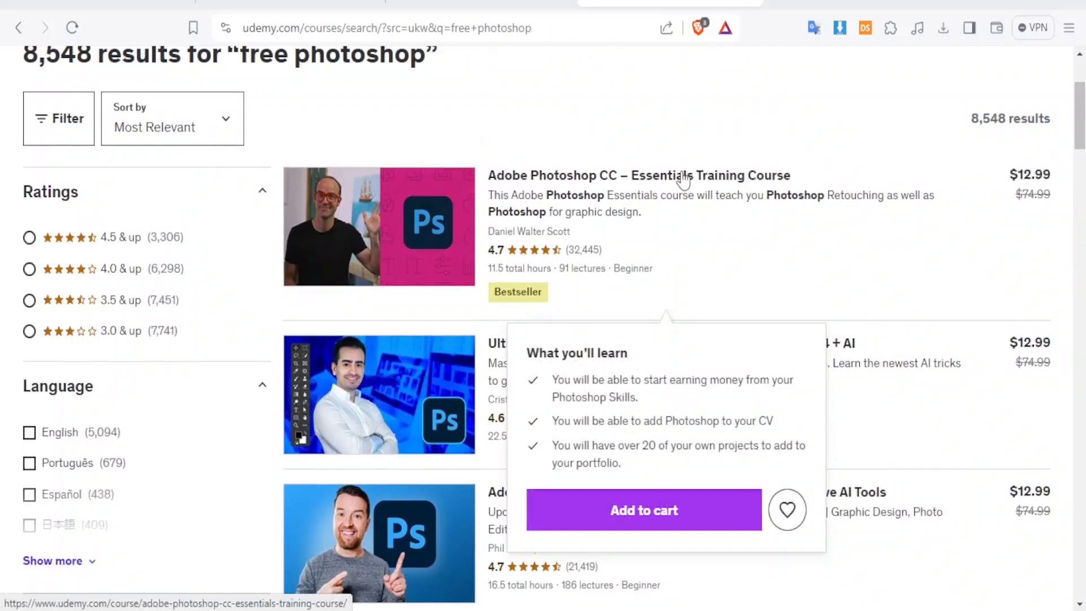
{"action": "left_click", "coordinate": [639, 176]}
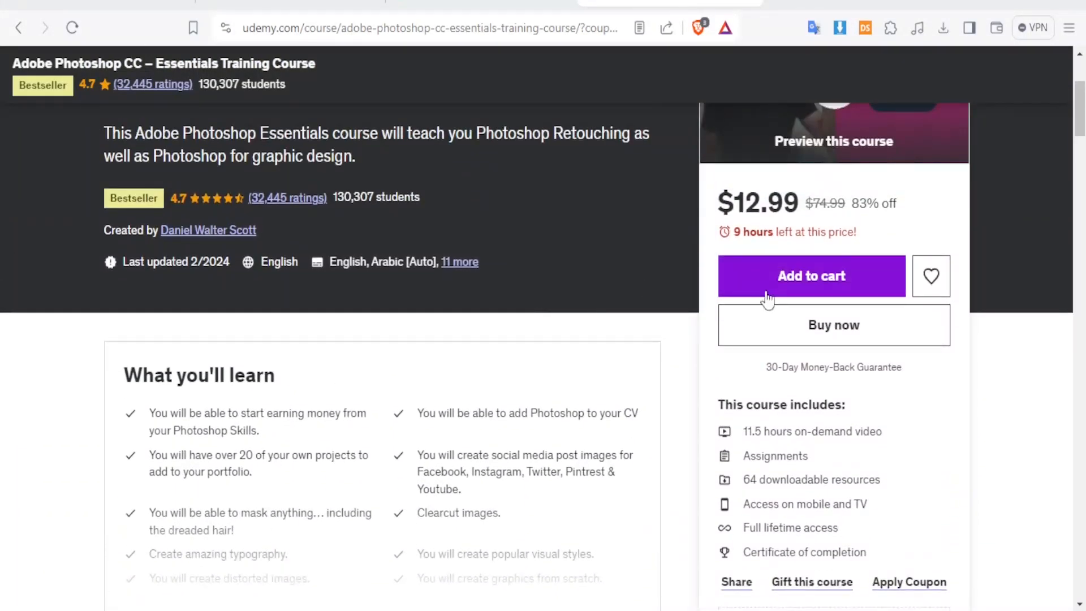
{"action": "left_click", "coordinate": [834, 325]}
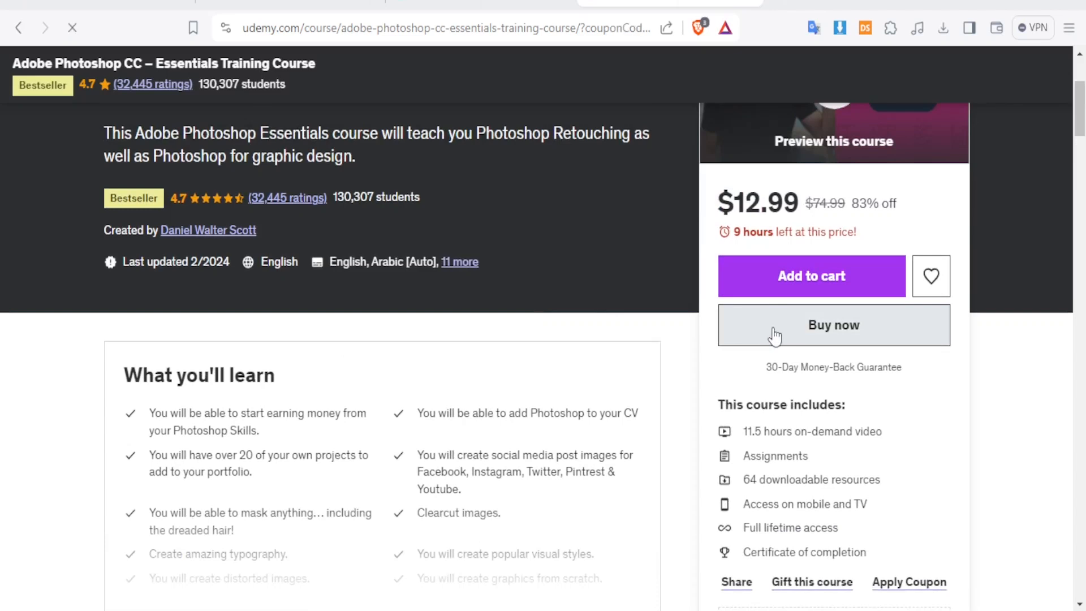
{"action": "left_click", "coordinate": [834, 324]}
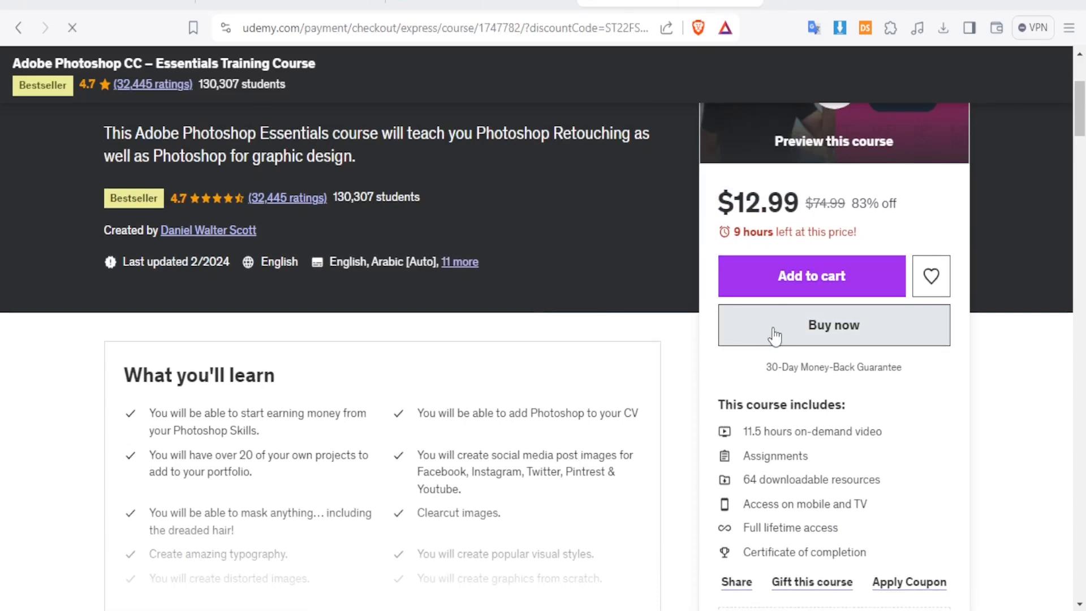
{"action": "left_click", "coordinate": [833, 324]}
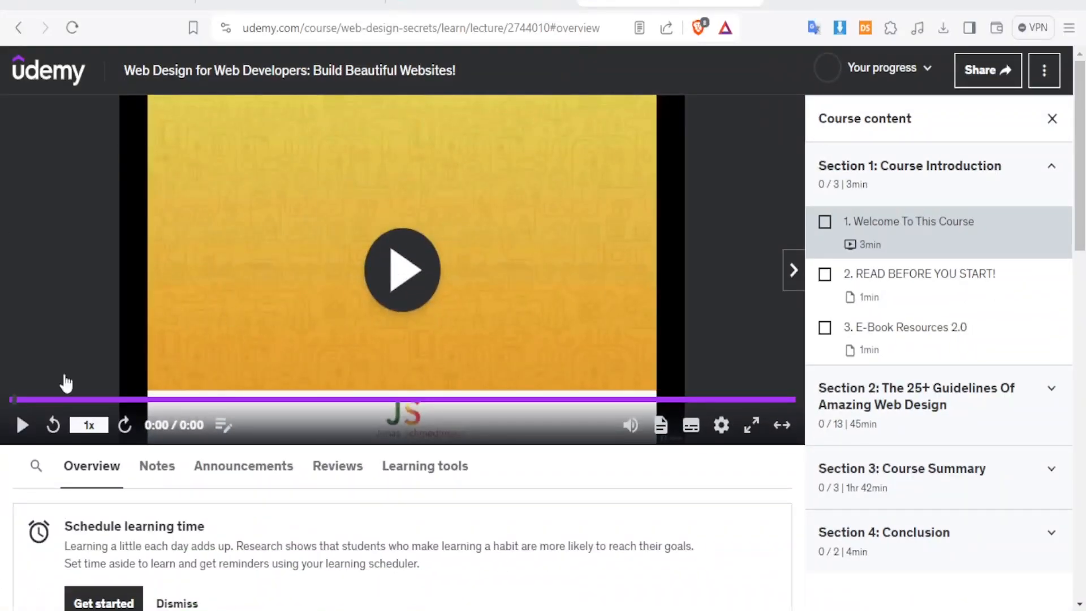
{"action": "mouse_move", "coordinate": [426, 159]}
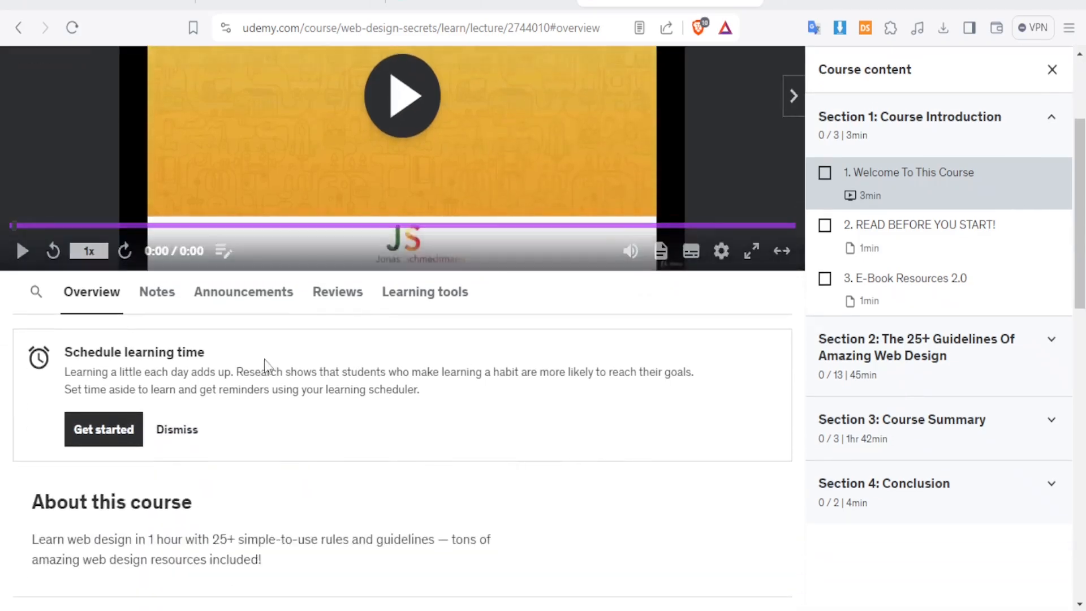
{"action": "mouse_move", "coordinate": [103, 429]}
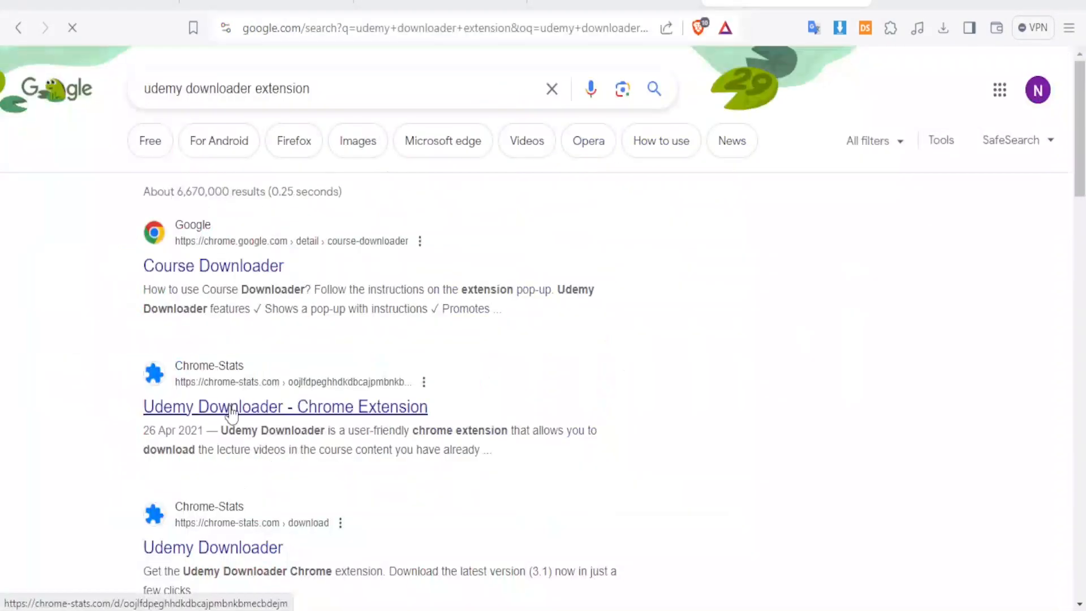
{"action": "mouse_move", "coordinate": [257, 430]}
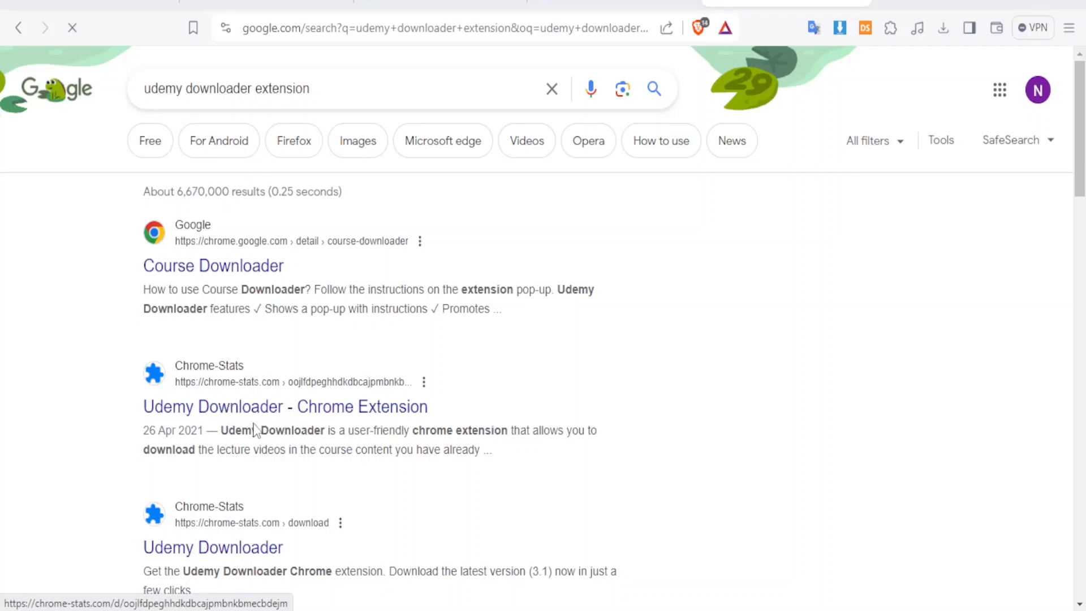
Open the 'Udemy Downloader - Chrome Extension' Chrome-Stats result
{"action": "left_click", "coordinate": [285, 407]}
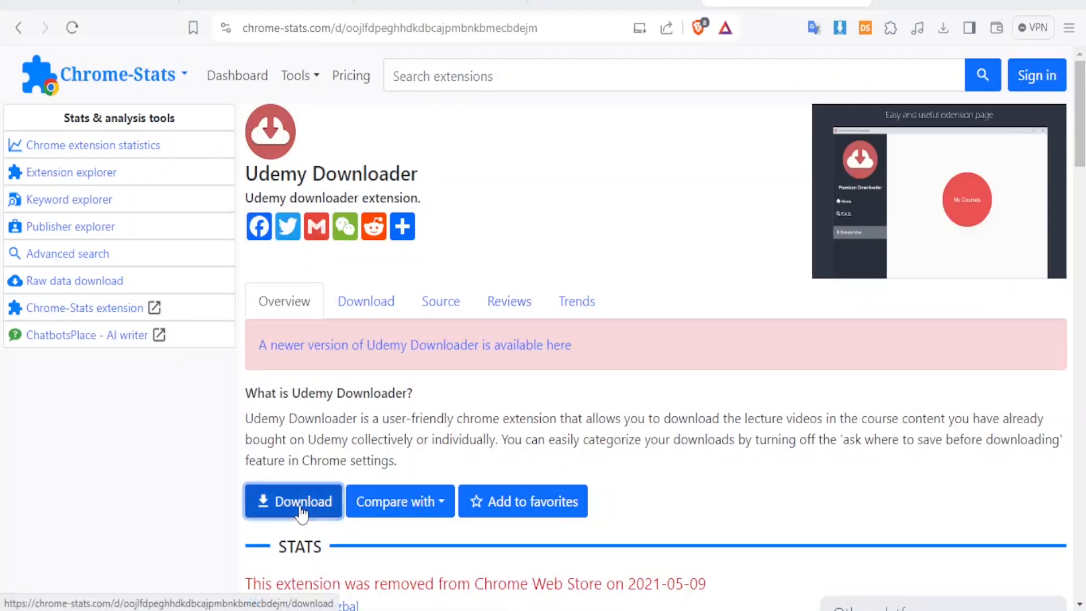
{"action": "left_click", "coordinate": [293, 500]}
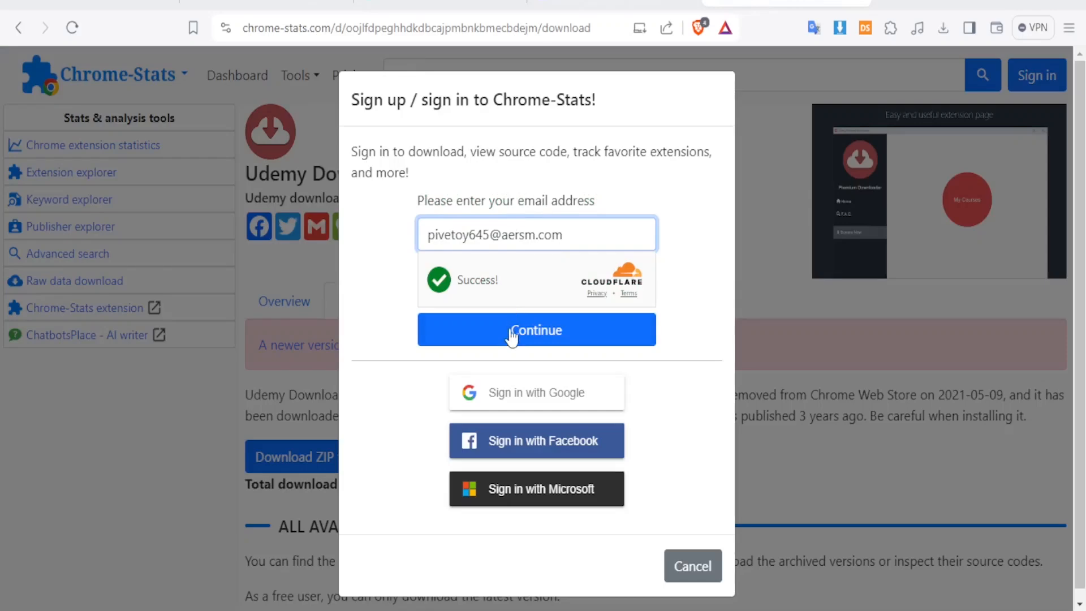
{"action": "left_click", "coordinate": [537, 329]}
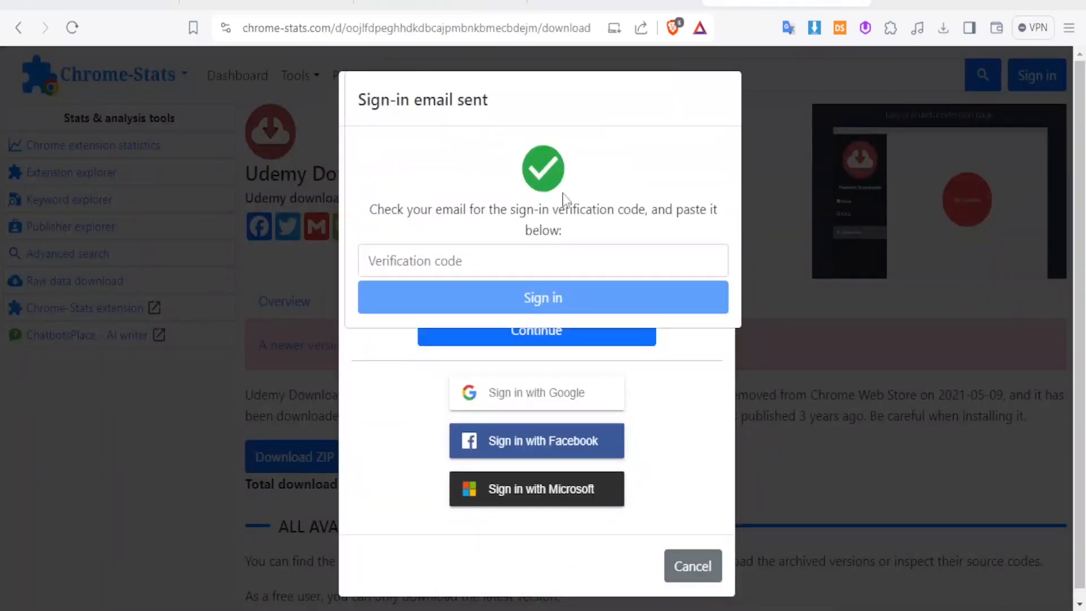
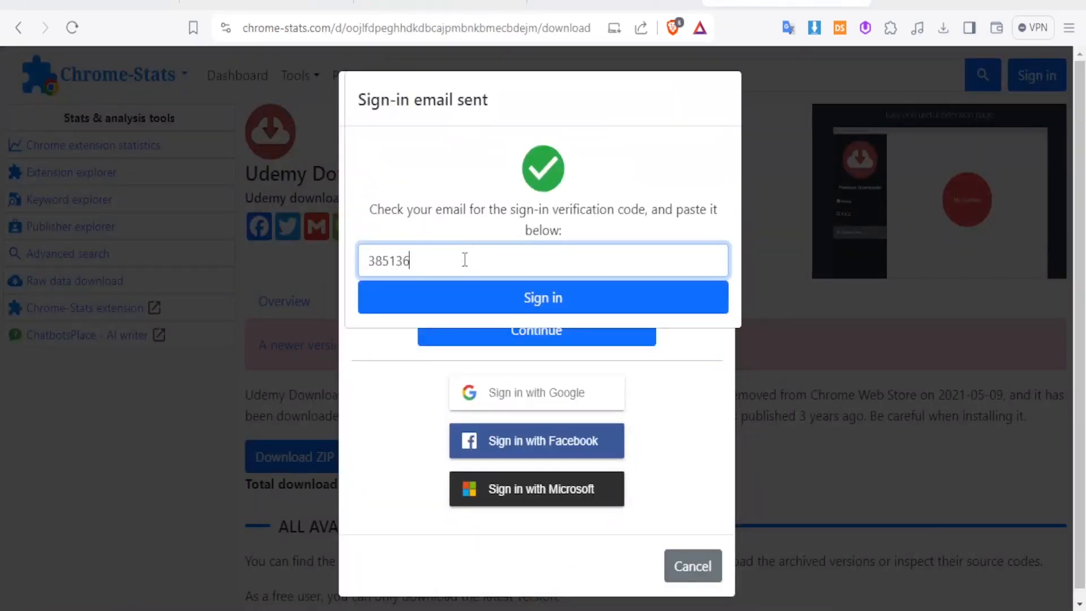